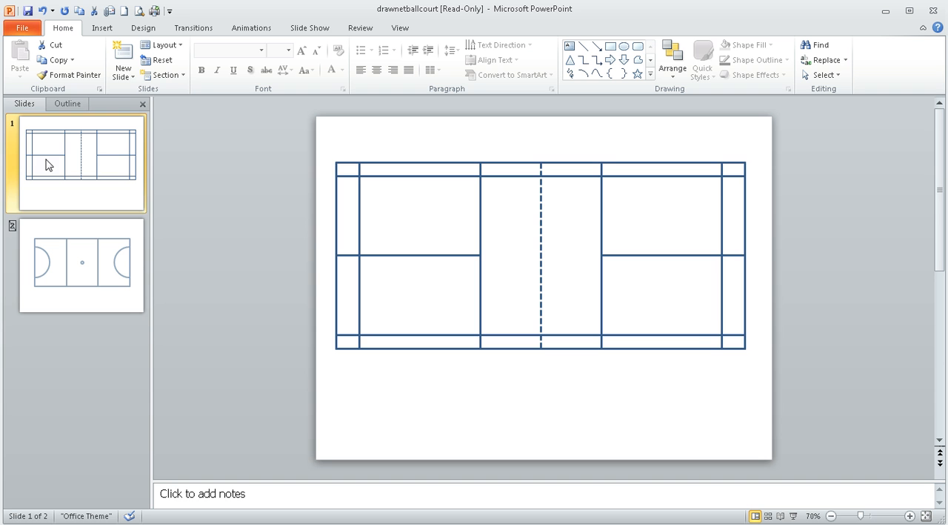
pyautogui.moveTo(122, 251)
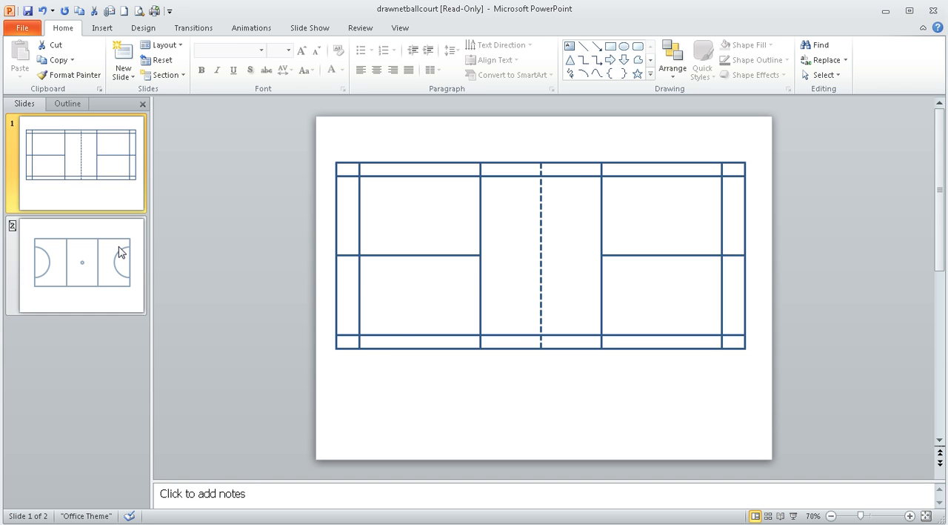
# - Add a Blank layout slide between the badminton and netball court slides
pyautogui.click(81, 265)
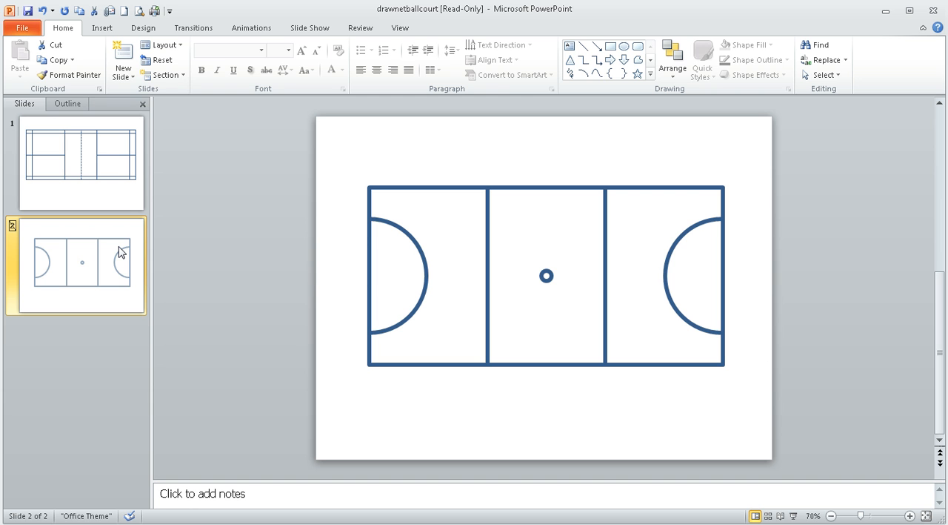
pyautogui.moveTo(118, 245)
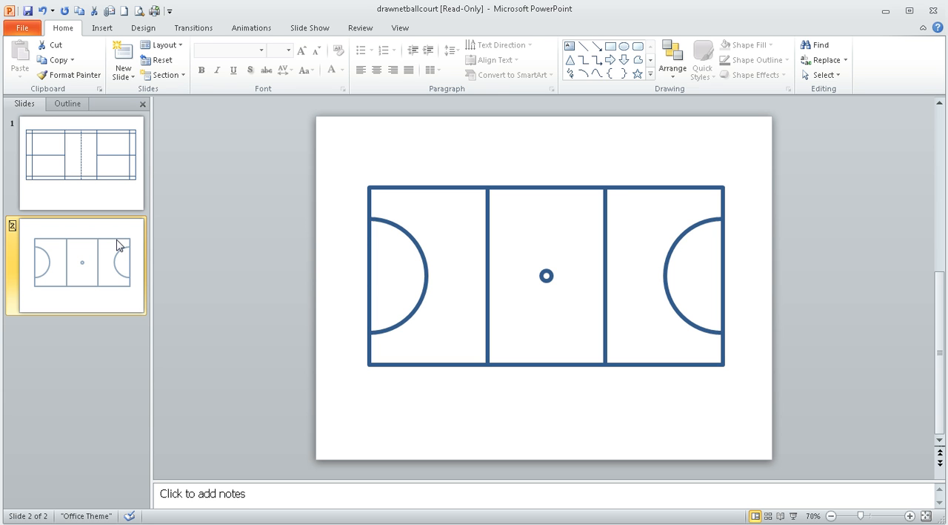
pyautogui.moveTo(107, 176)
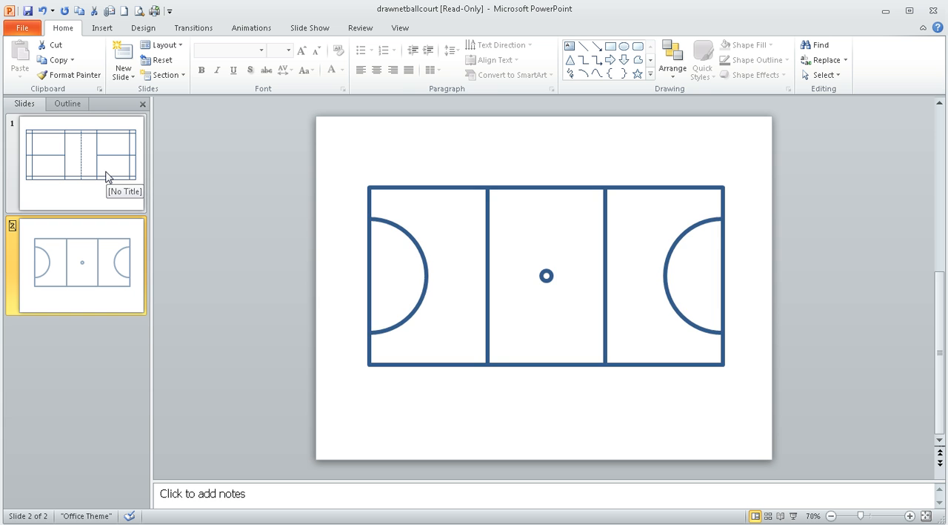
pyautogui.click(82, 163)
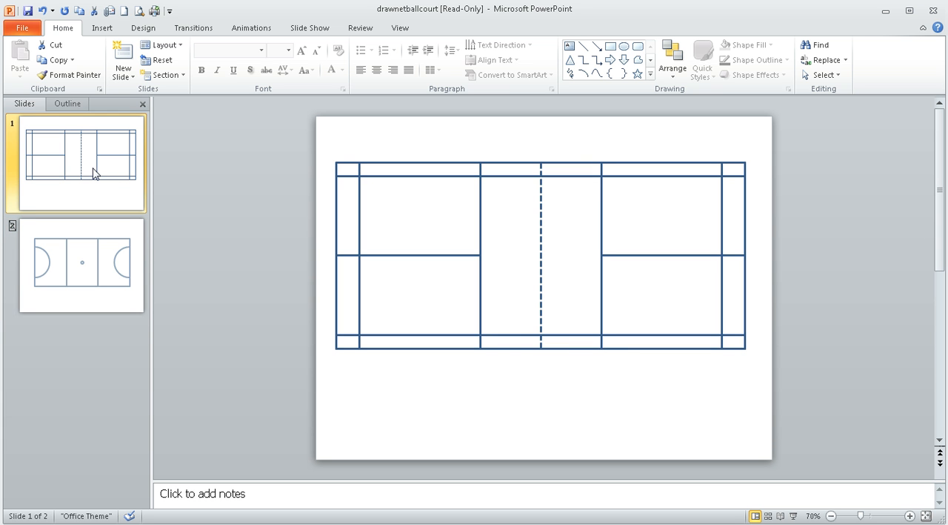
pyautogui.moveTo(126, 166)
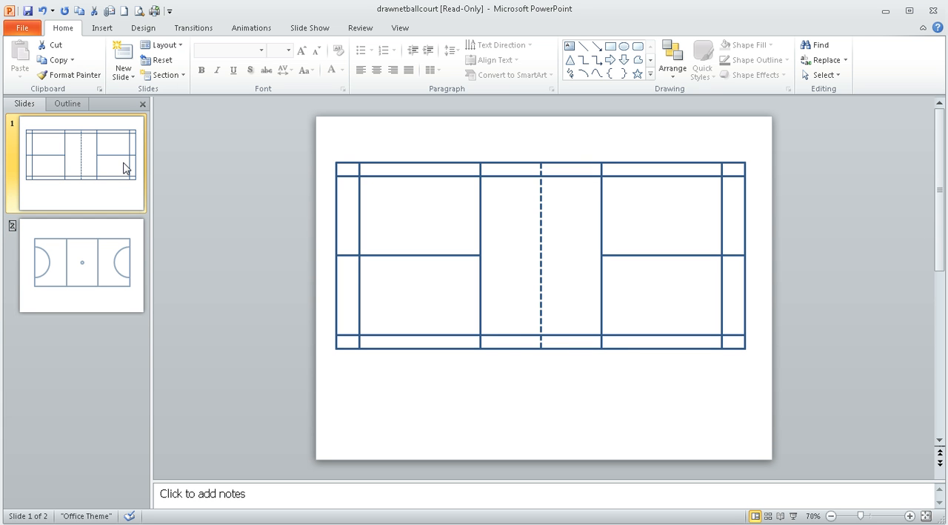
pyautogui.moveTo(126, 166)
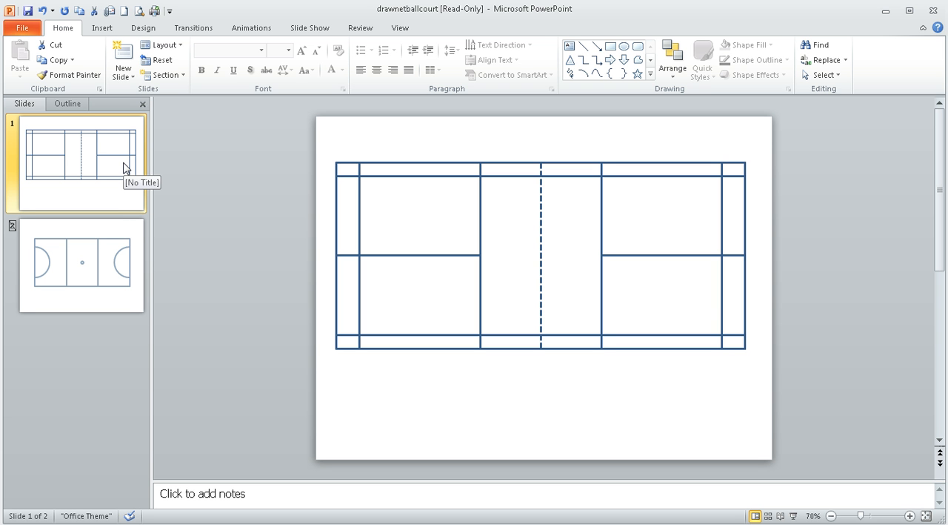
pyautogui.moveTo(114, 191)
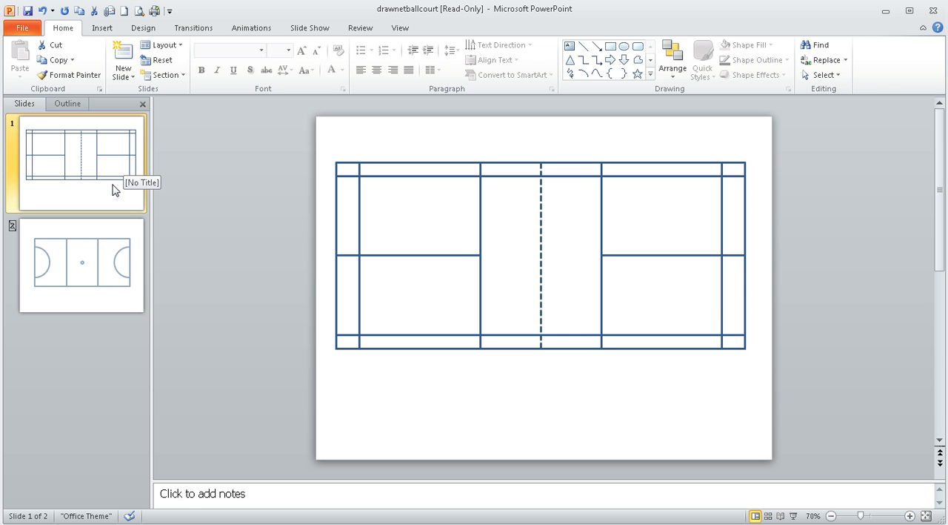
pyautogui.moveTo(113, 193)
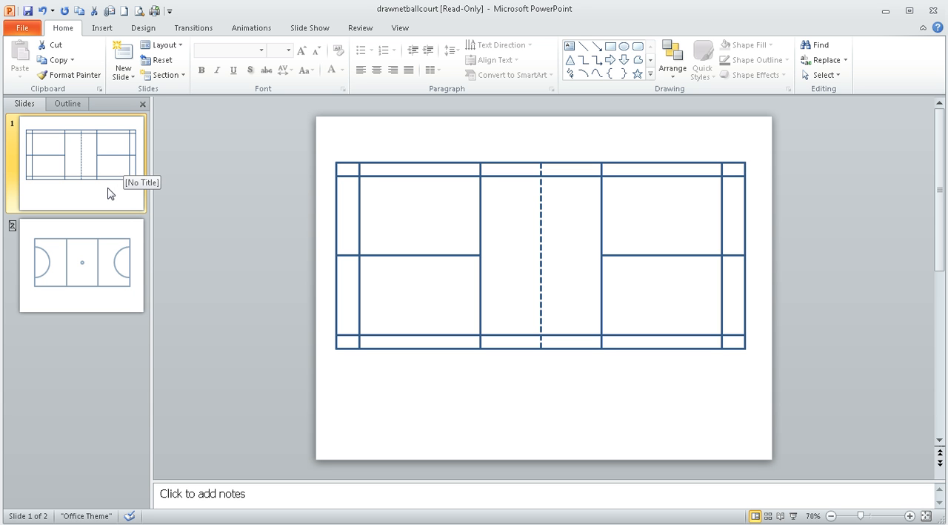
pyautogui.moveTo(87, 166)
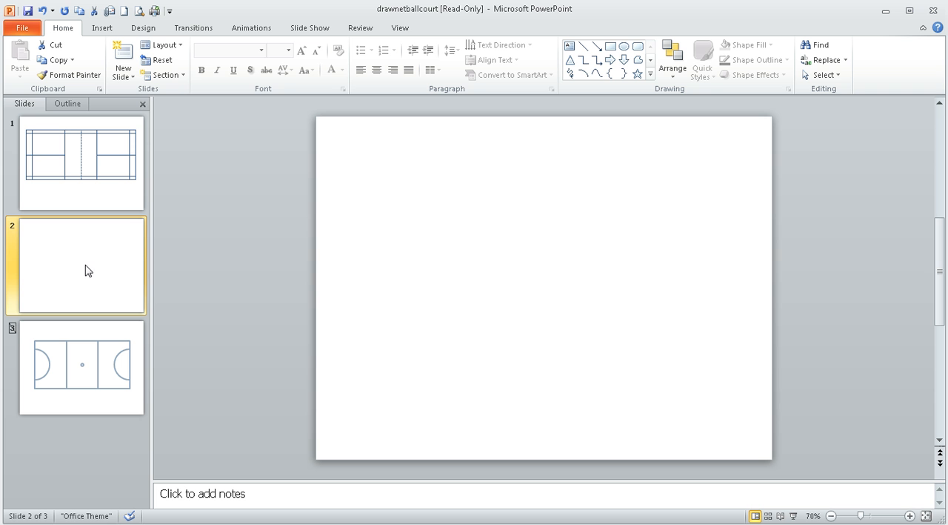
pyautogui.moveTo(208, 87)
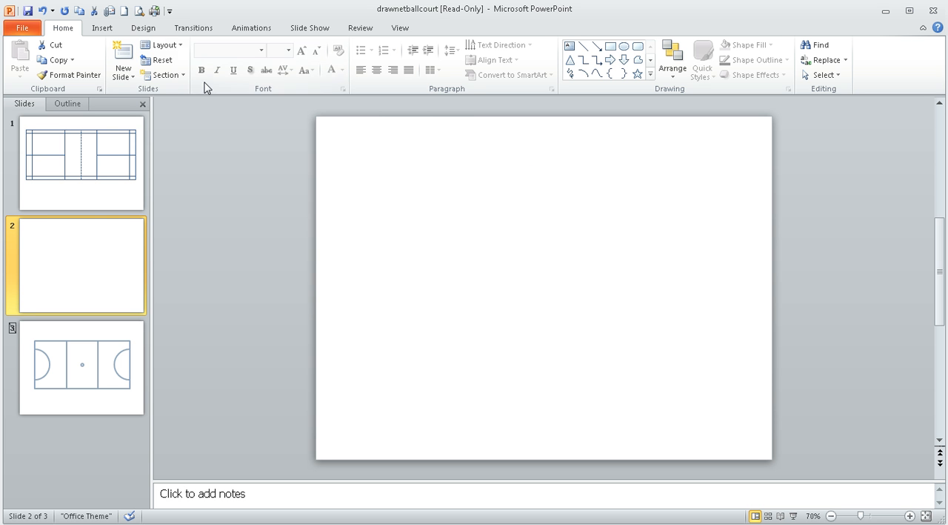
pyautogui.click(158, 45)
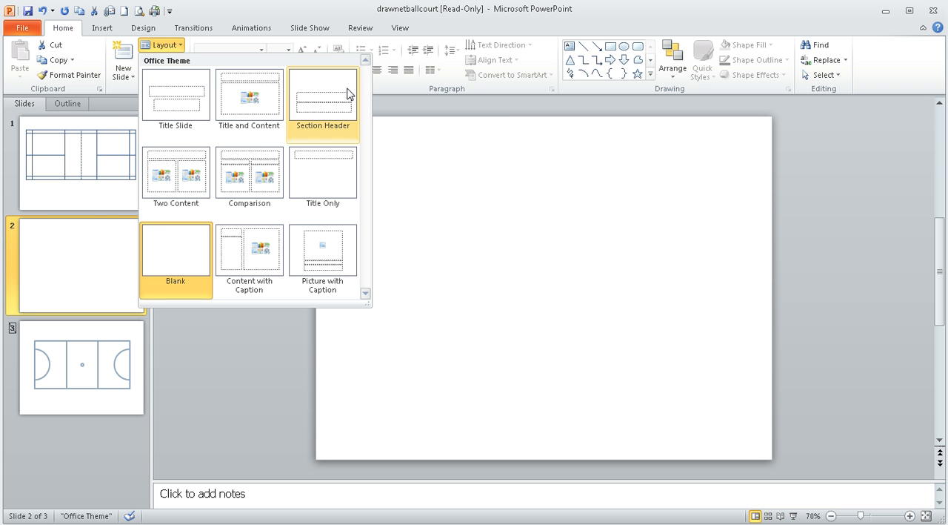
pyautogui.moveTo(175, 249)
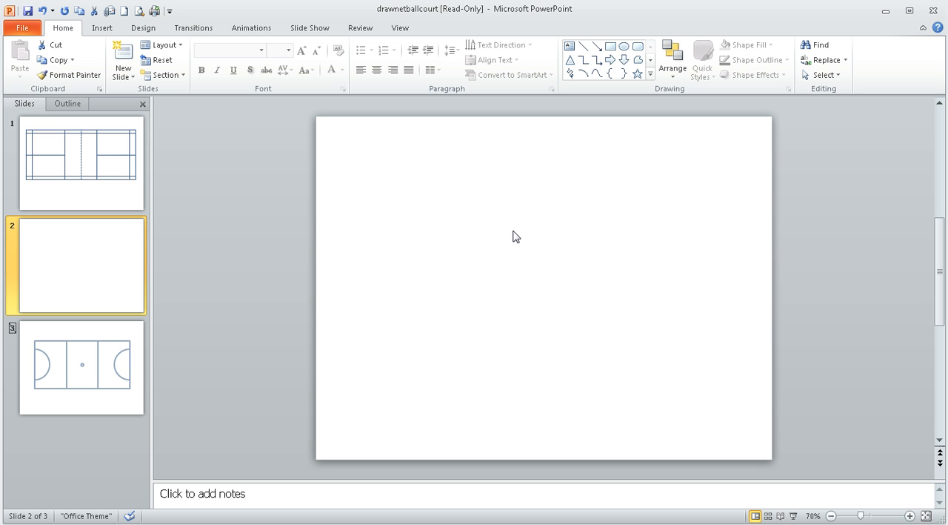
pyautogui.moveTo(536, 192)
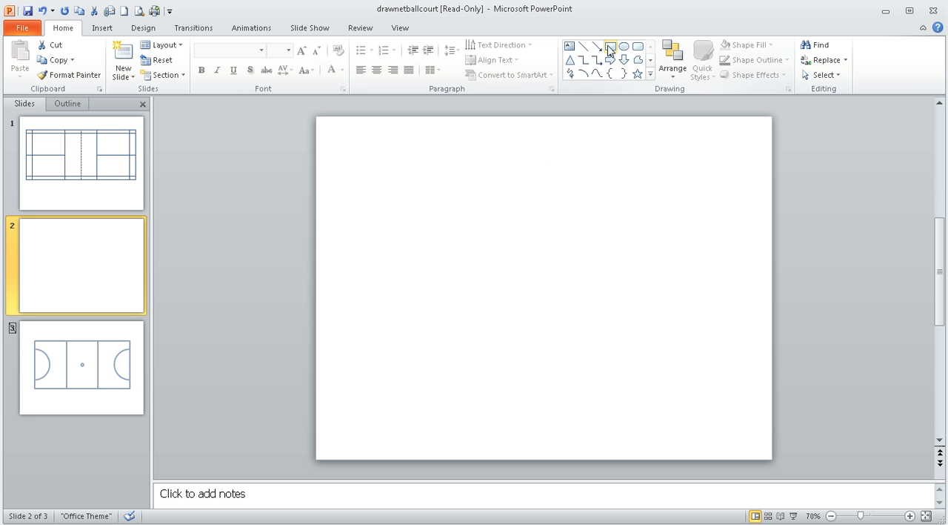
pyautogui.moveTo(612, 47)
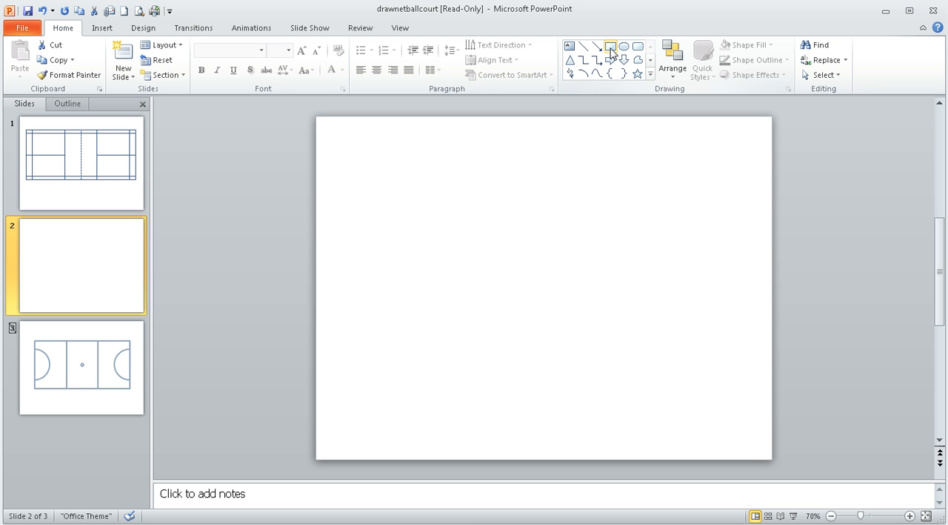
# - Draw a blue rectangle across the upper slide and drag it larger
pyautogui.moveTo(363, 180); pyautogui.dragTo(680, 306)
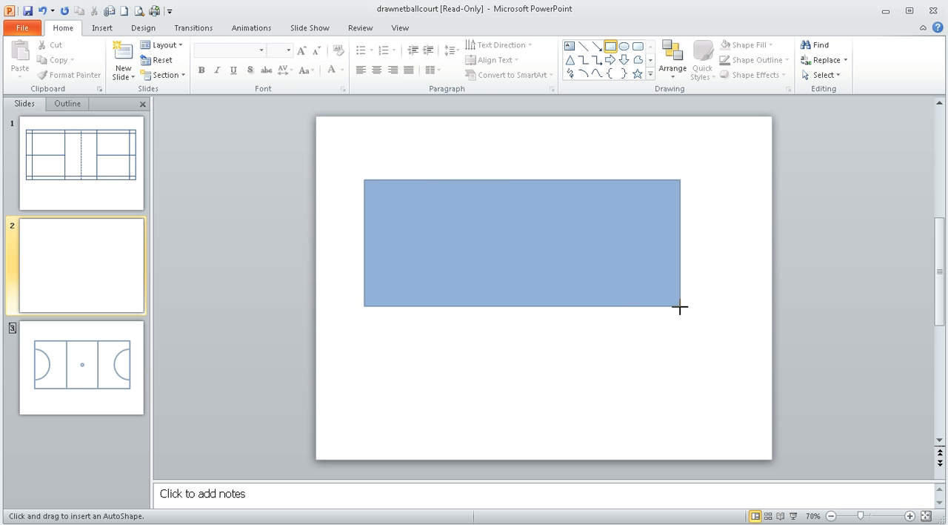
pyautogui.moveTo(364, 180); pyautogui.dragTo(683, 338)
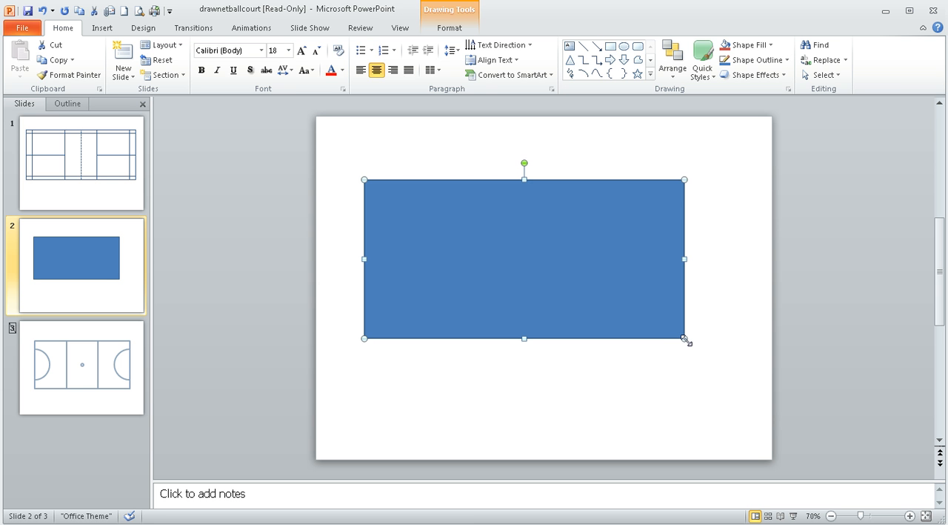
pyautogui.moveTo(624, 275)
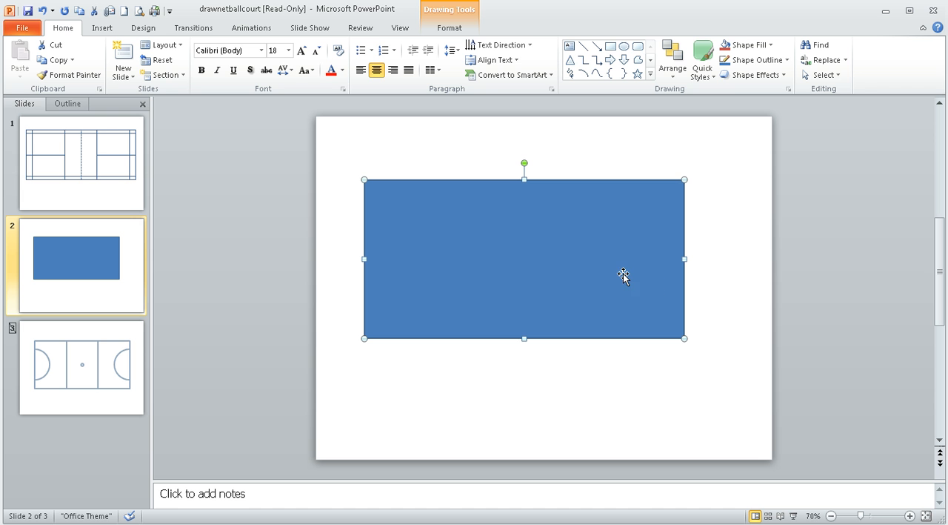
pyautogui.moveTo(388, 226)
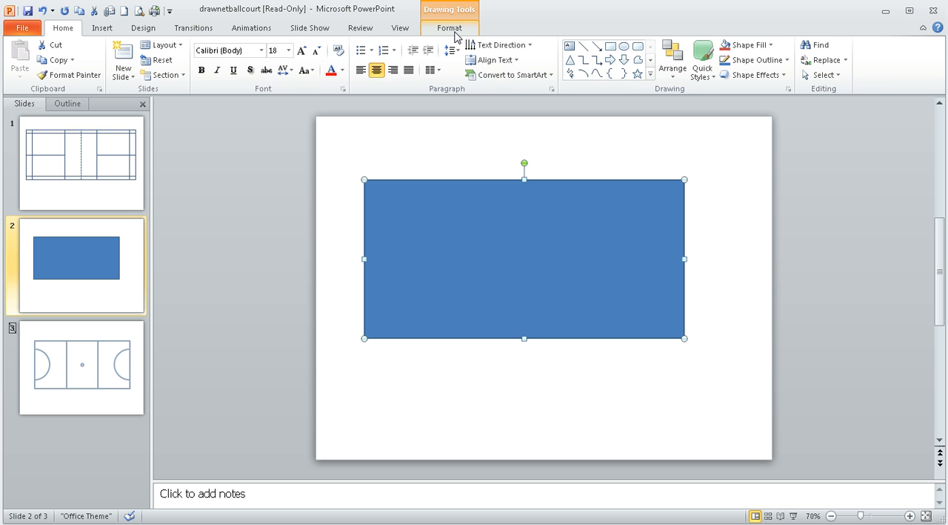
# - Set the court rectangle's size to 6.1 cm high by 13.4 cm wide
pyautogui.click(449, 27)
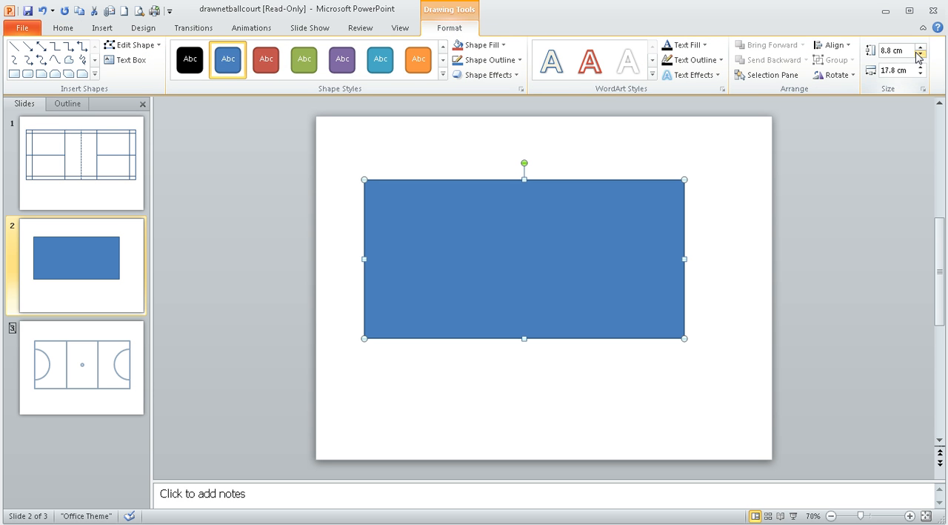
pyautogui.moveTo(892, 51)
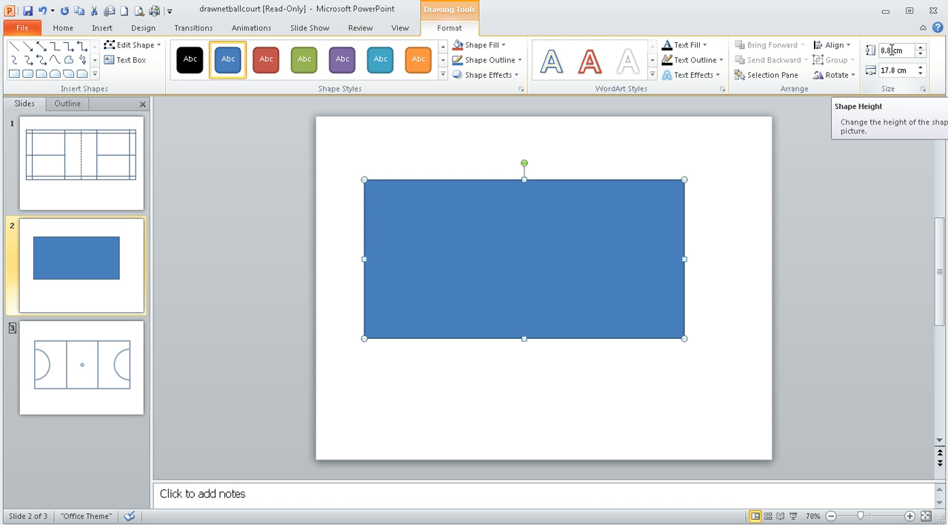
pyautogui.moveTo(480, 214)
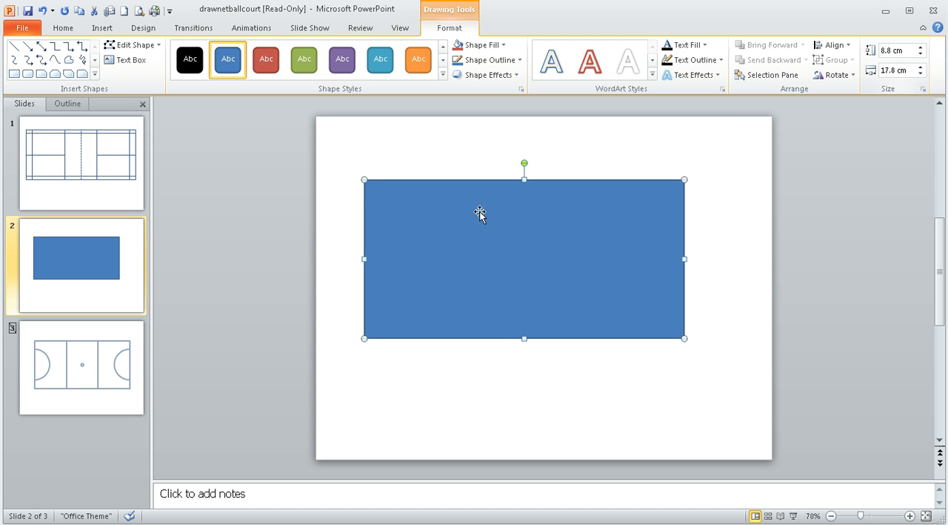
pyautogui.moveTo(353, 180)
pyautogui.write('13.4')
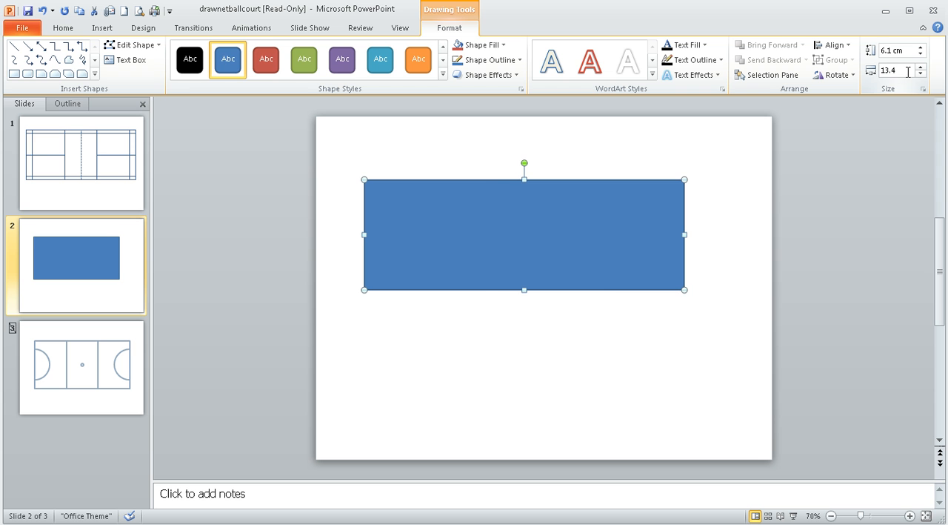
pyautogui.moveTo(684, 234); pyautogui.dragTo(605, 235)
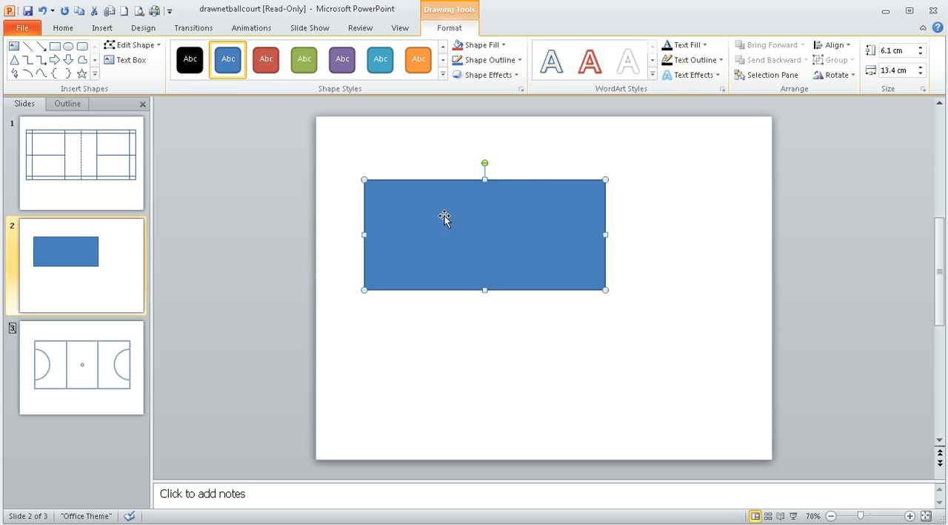
pyautogui.moveTo(683, 230)
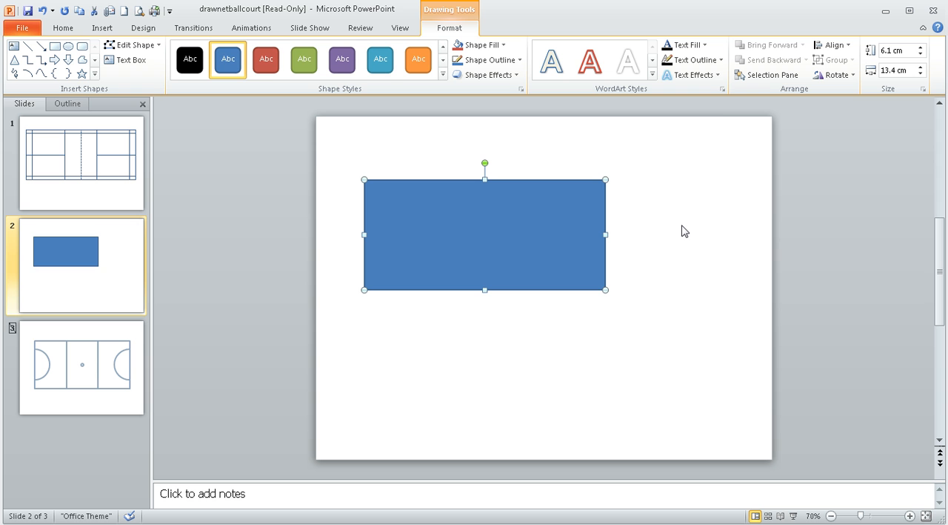
pyautogui.moveTo(544, 361)
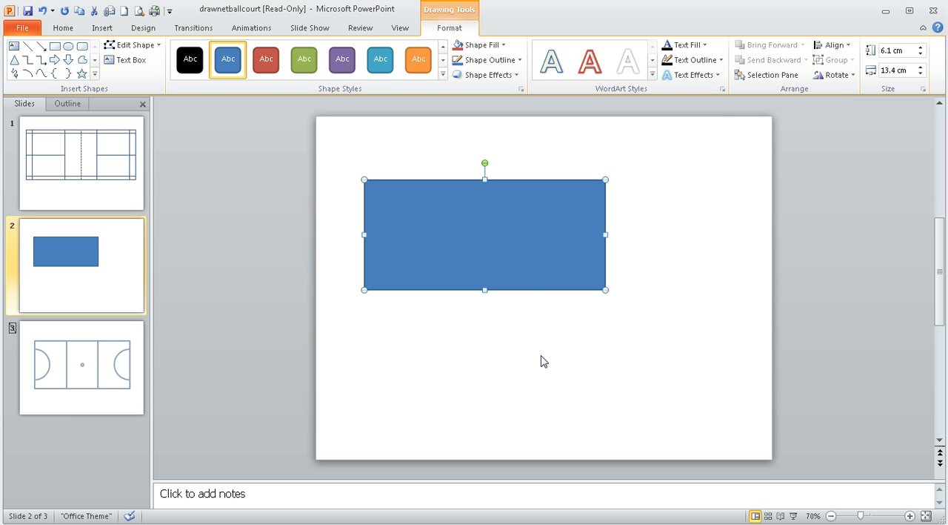
pyautogui.moveTo(522, 273)
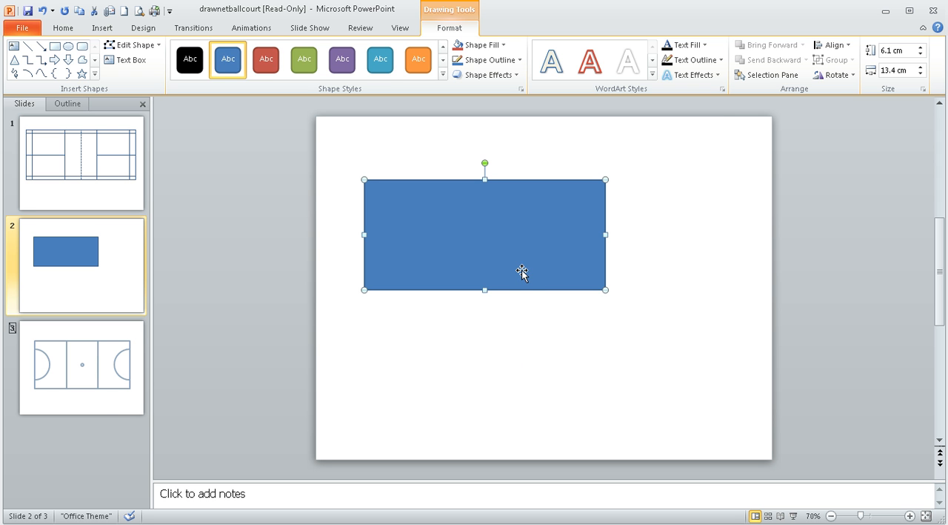
pyautogui.moveTo(870, 182)
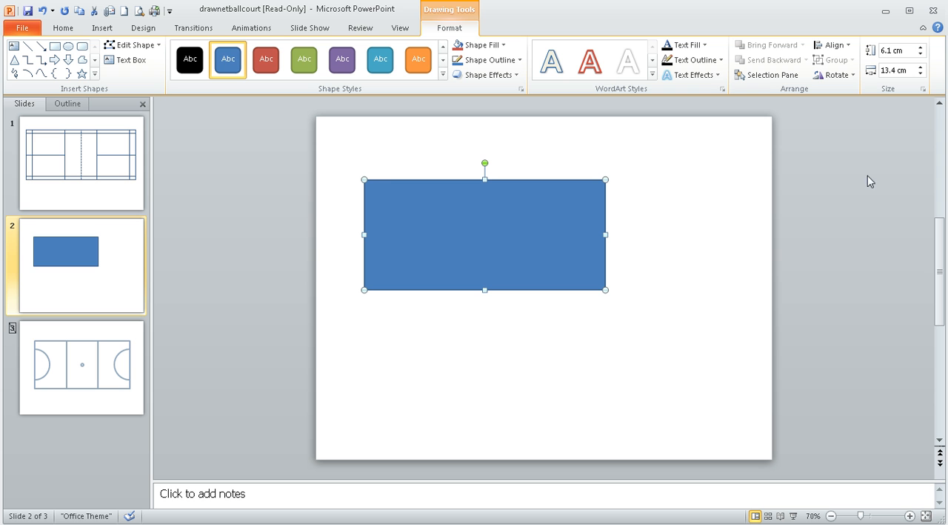
pyautogui.moveTo(247, 258)
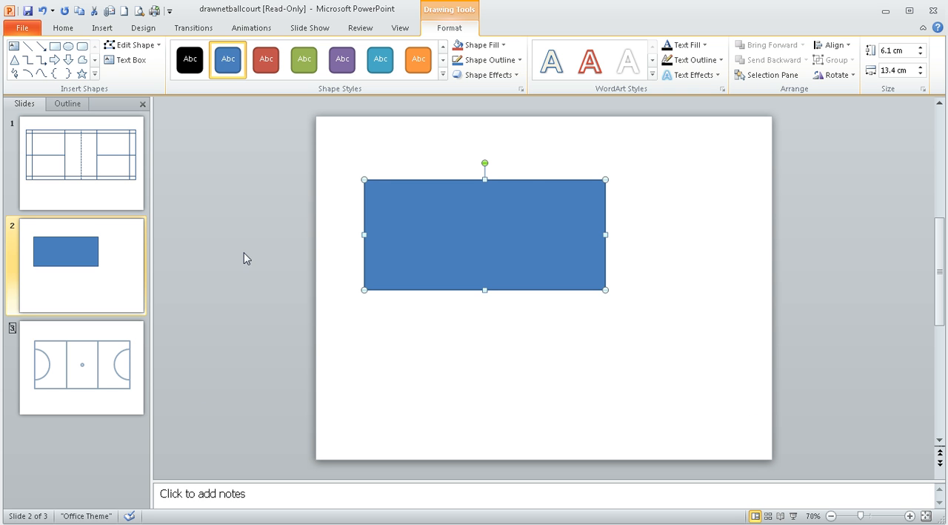
pyautogui.moveTo(704, 375)
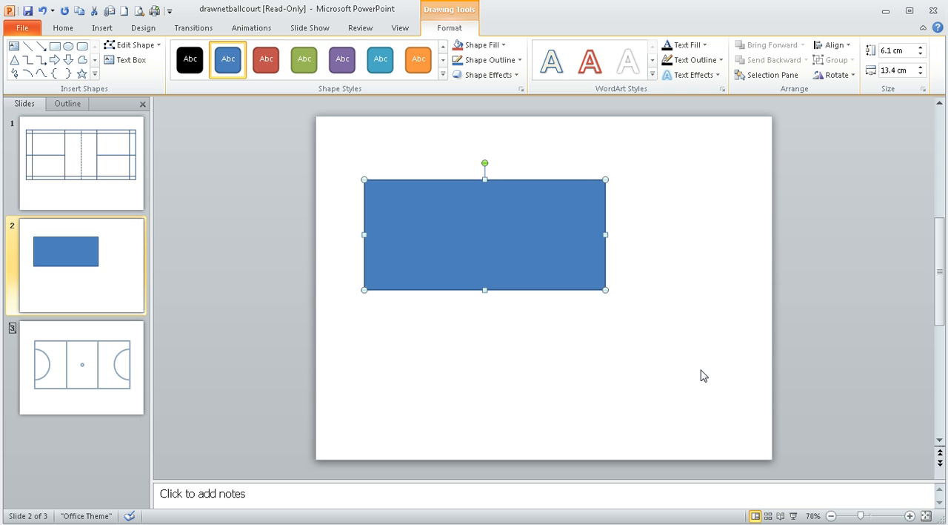
pyautogui.moveTo(660, 312)
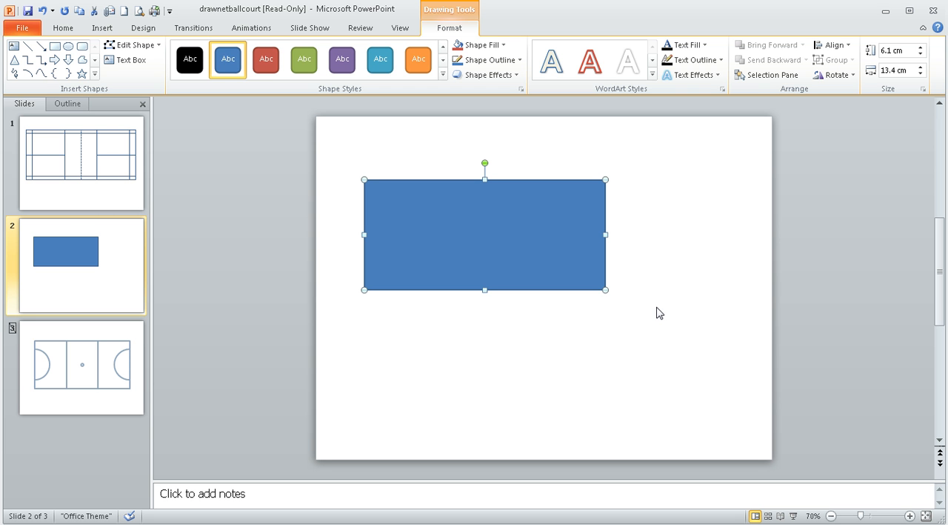
pyautogui.moveTo(629, 260)
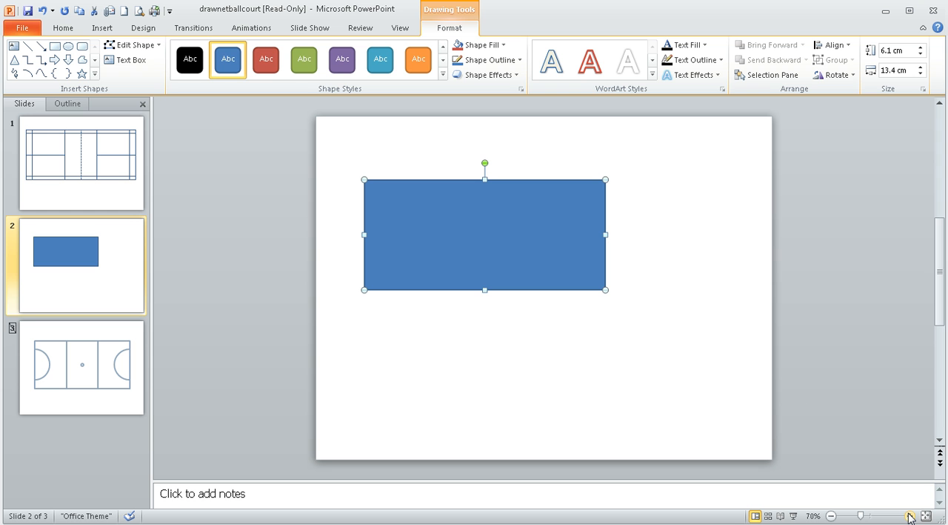
# - Zoom the slide view to 130% and deselect the court rectangle
pyautogui.click(911, 516)
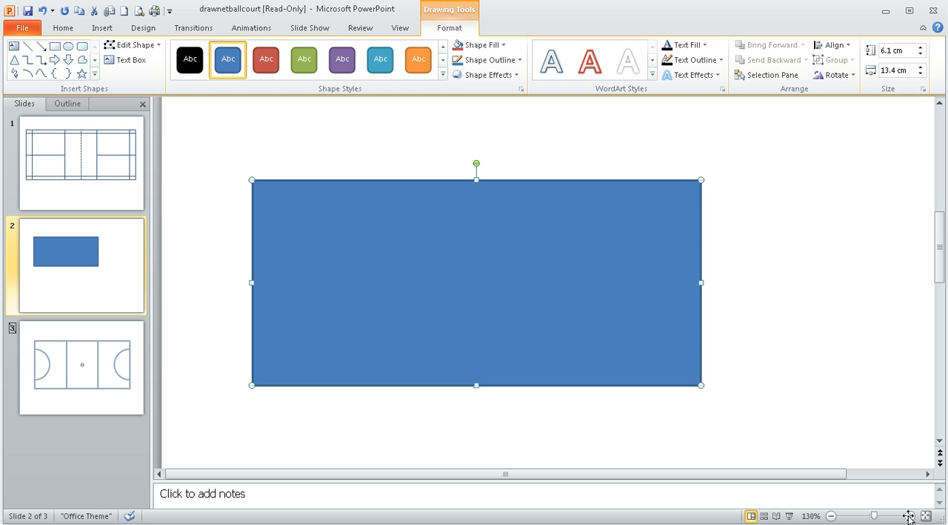
pyautogui.click(732, 272)
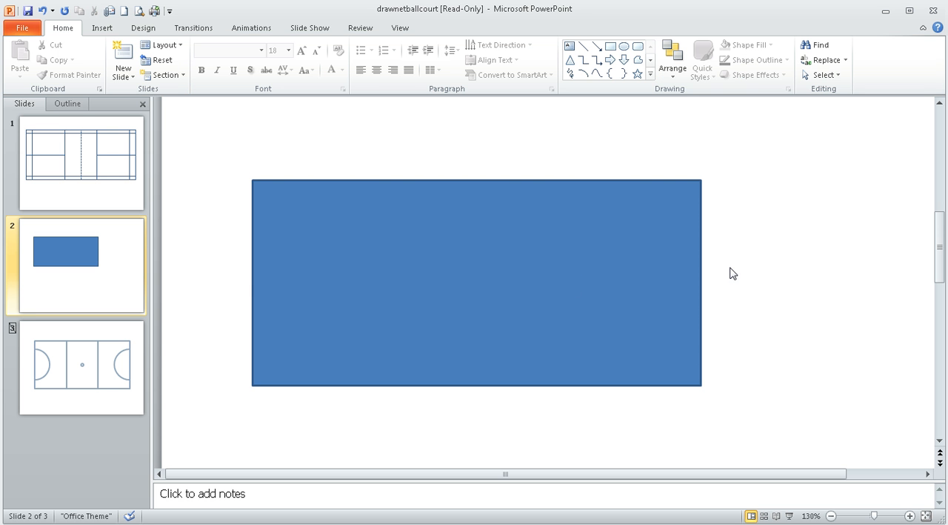
pyautogui.moveTo(540, 242)
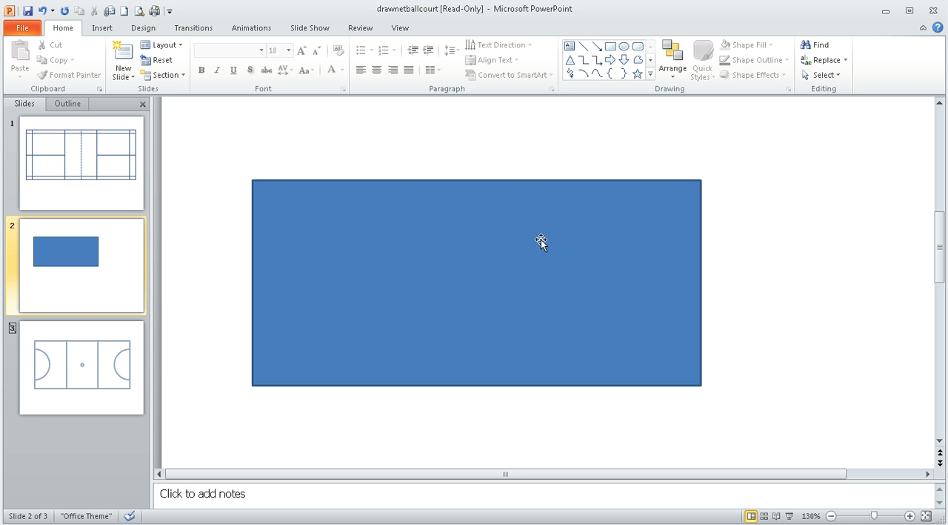
pyautogui.moveTo(456, 212)
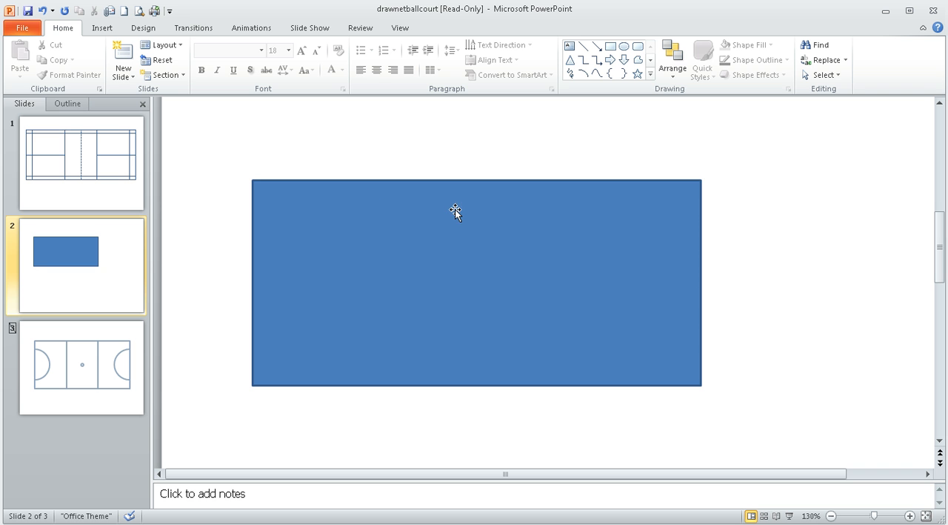
pyautogui.moveTo(445, 186)
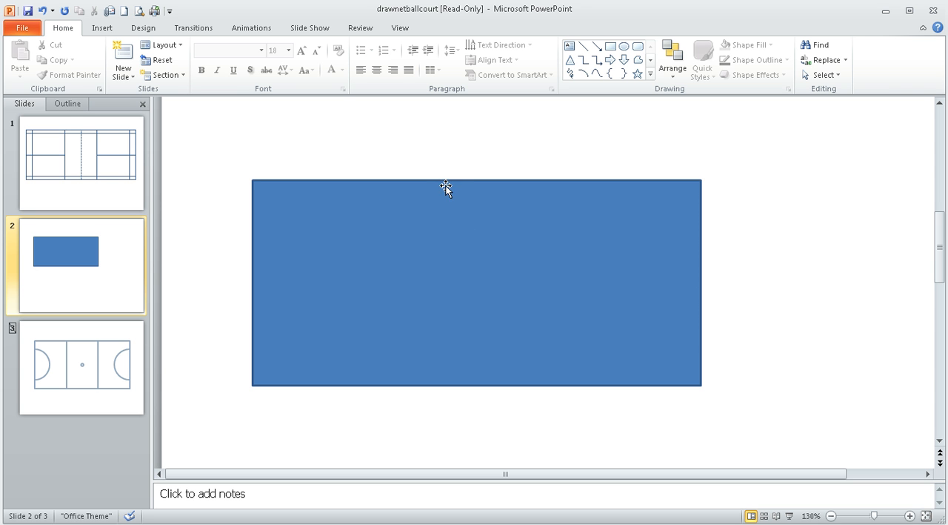
pyautogui.moveTo(457, 135)
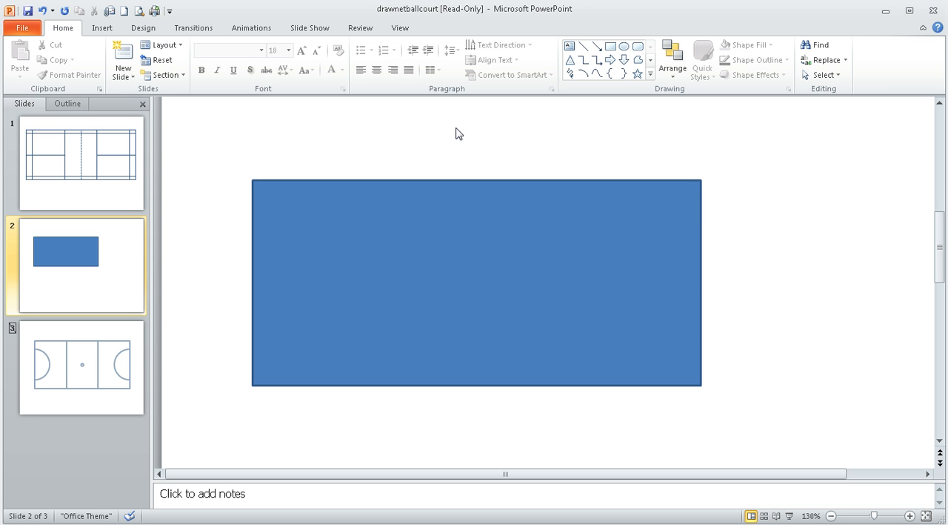
pyautogui.moveTo(676, 185)
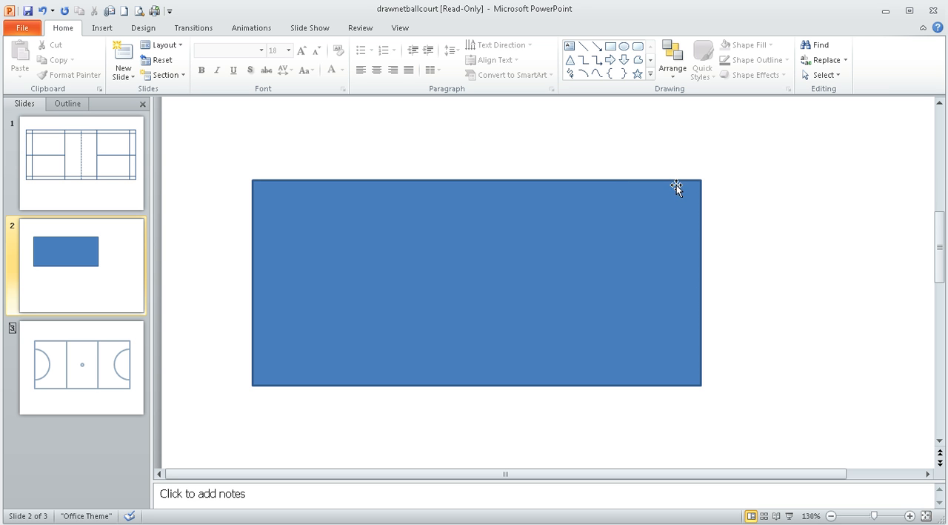
pyautogui.moveTo(572, 43)
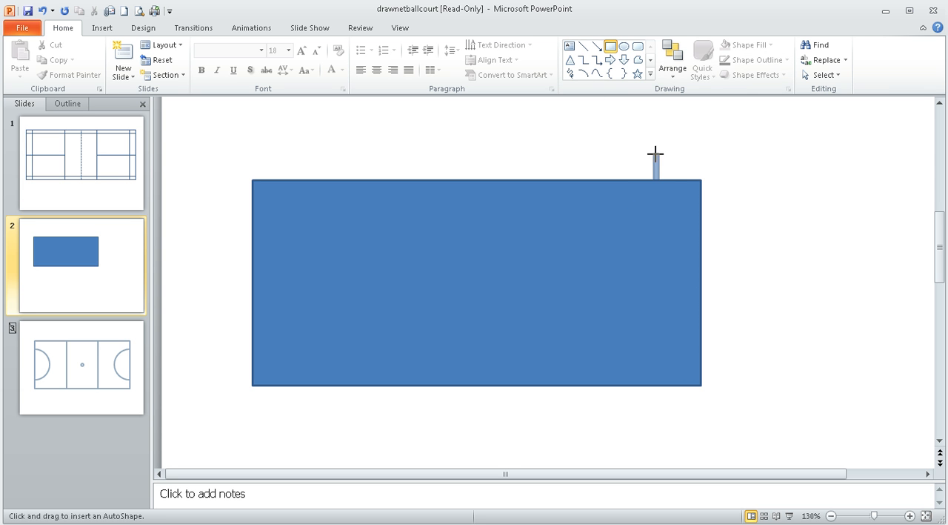
# - Draw a thin tramline strip at the court's right end, sized 6.1 cm by 0.76 cm
pyautogui.moveTo(655, 153); pyautogui.dragTo(694, 363)
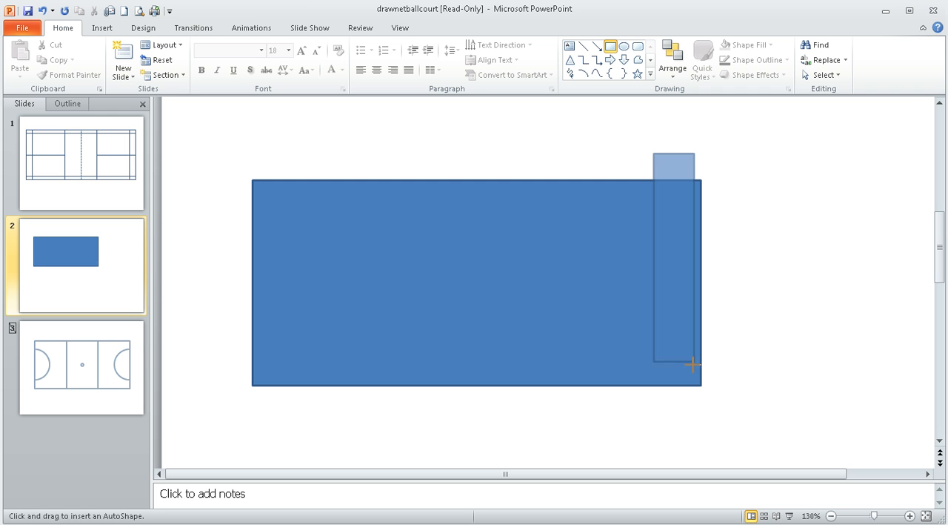
pyautogui.moveTo(674, 159); pyautogui.dragTo(694, 363)
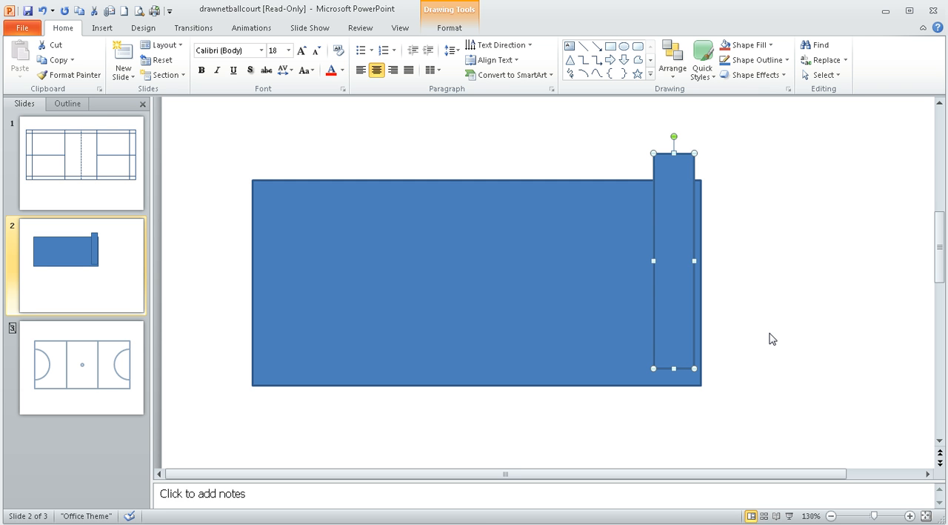
pyautogui.moveTo(660, 153)
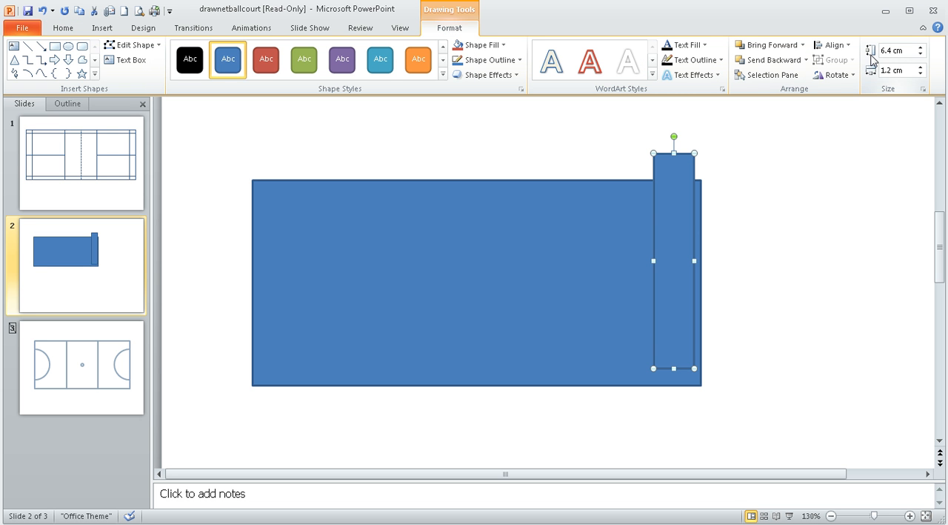
pyautogui.tripleClick(893, 51)
pyautogui.write('6.1')
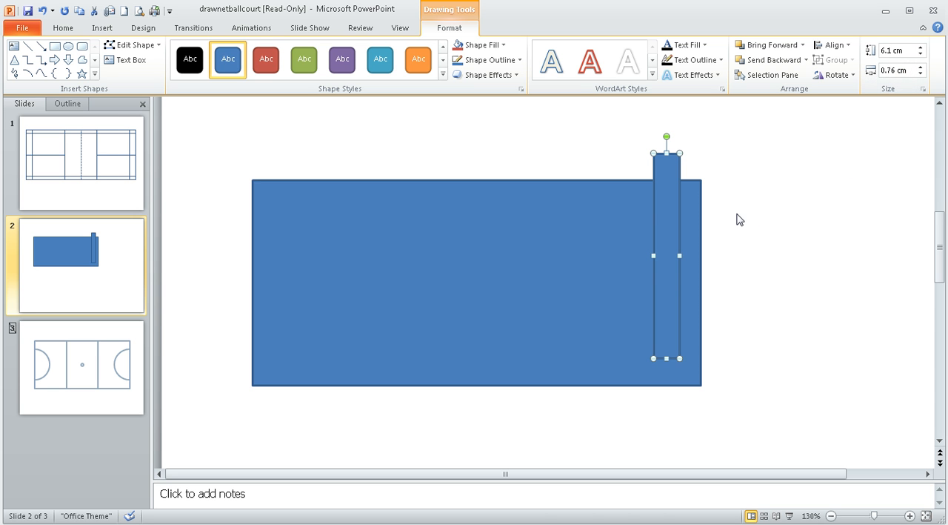
pyautogui.moveTo(666, 193)
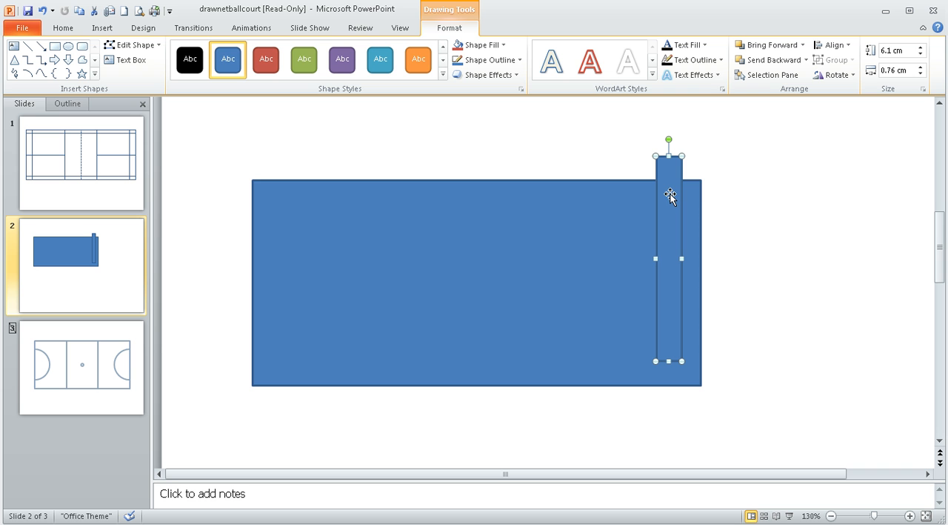
pyautogui.moveTo(700, 208)
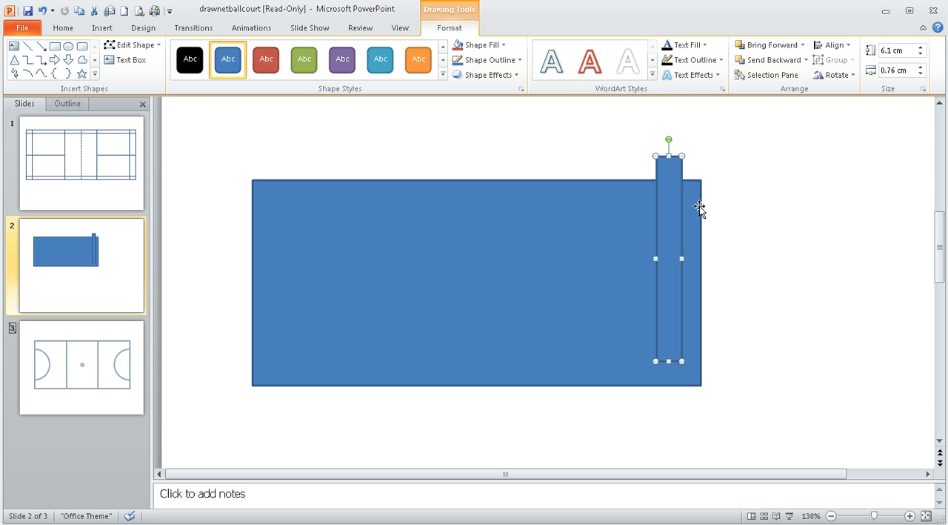
pyautogui.moveTo(671, 172)
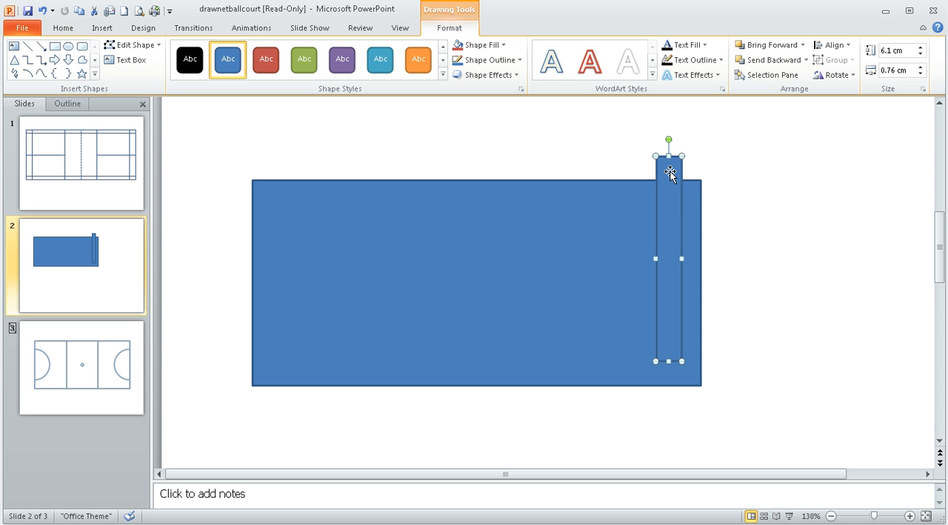
pyautogui.moveTo(693, 205)
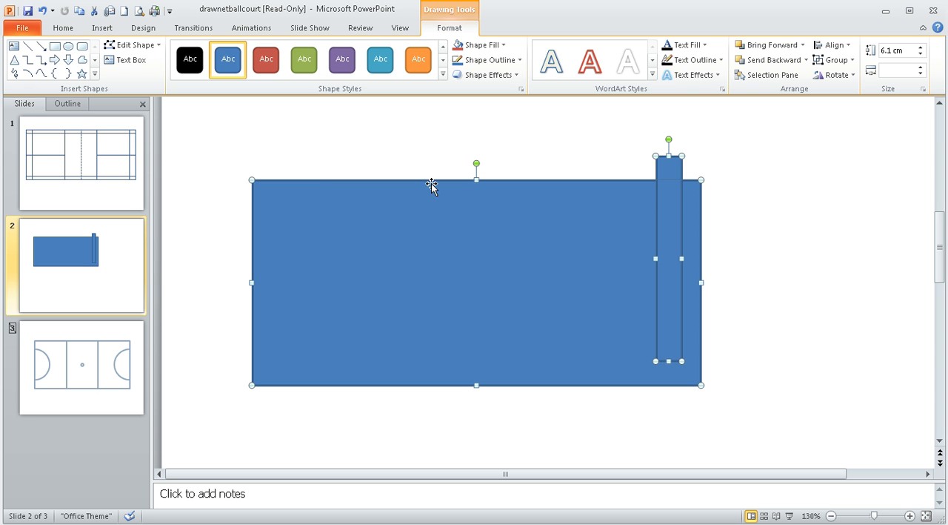
pyautogui.moveTo(493, 289)
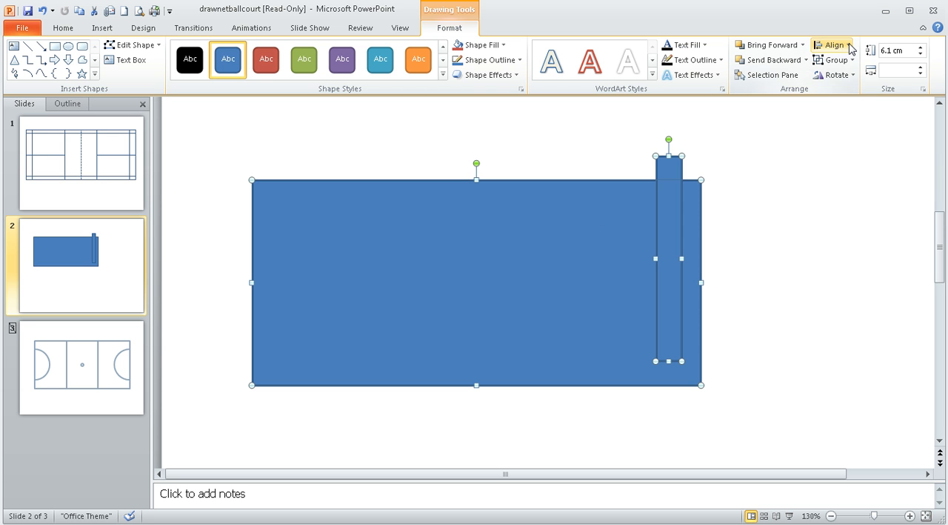
# - Align the tramline strip flush with the court's right and bottom edges
pyautogui.click(833, 44)
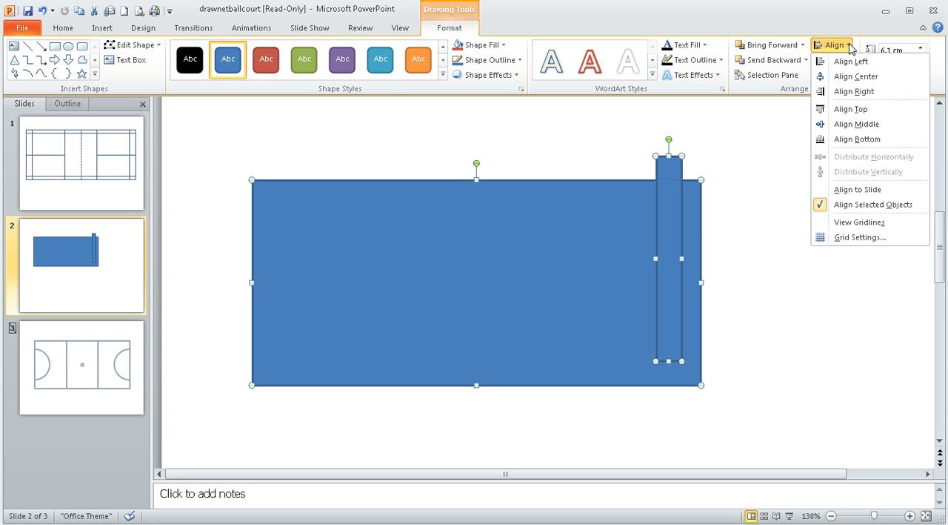
pyautogui.moveTo(851, 61)
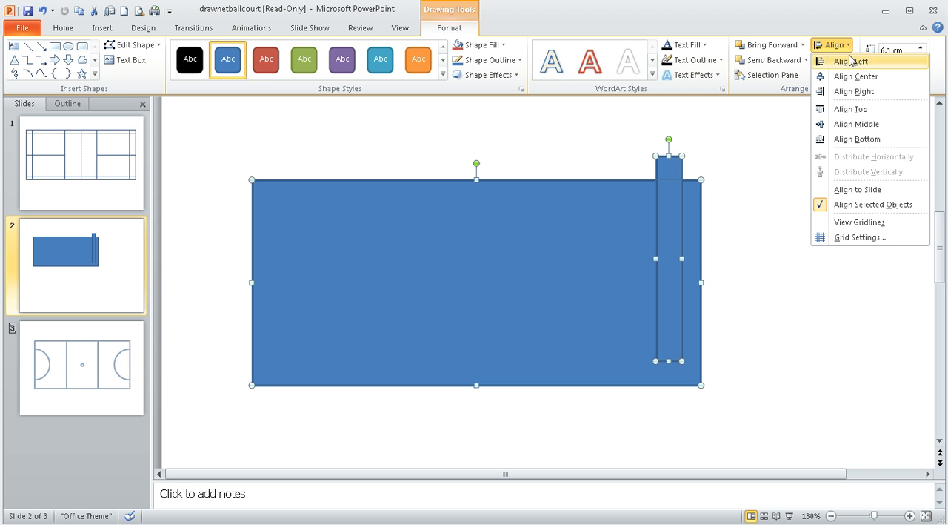
pyautogui.moveTo(854, 91)
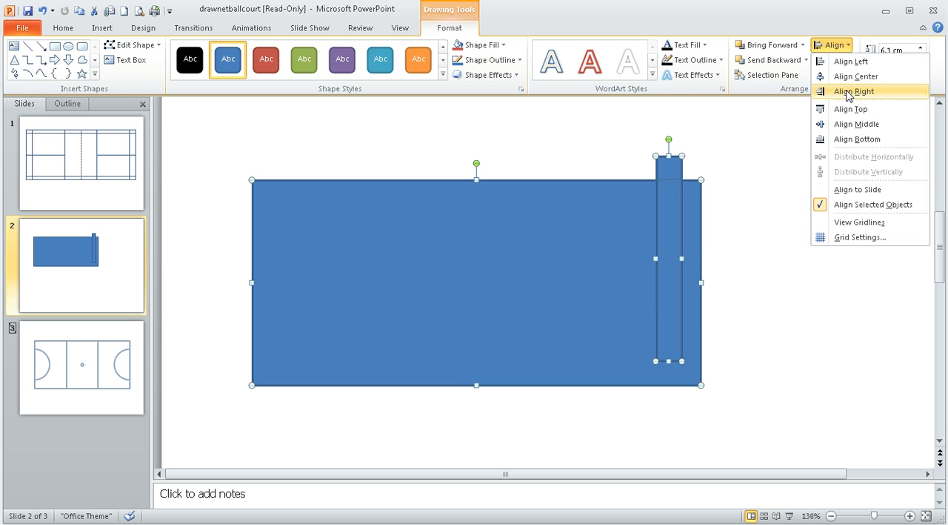
pyautogui.click(854, 91)
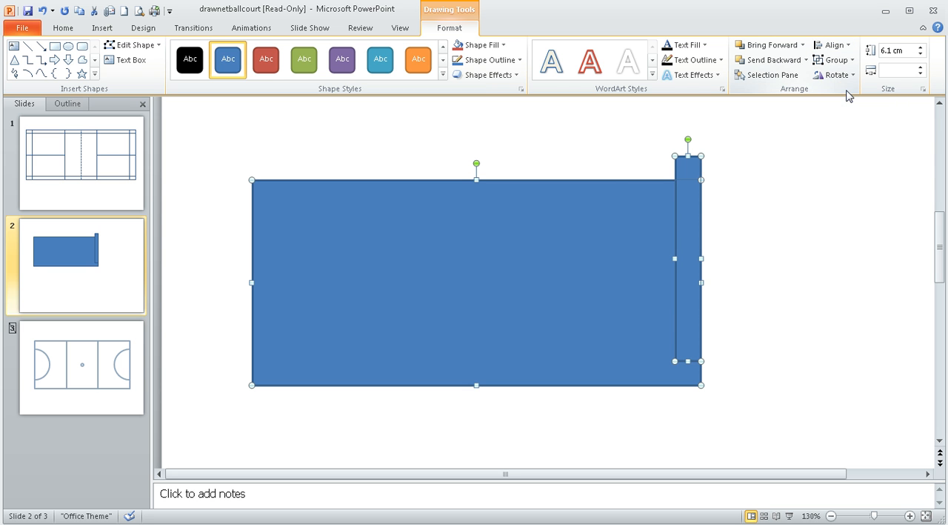
pyautogui.moveTo(701, 198)
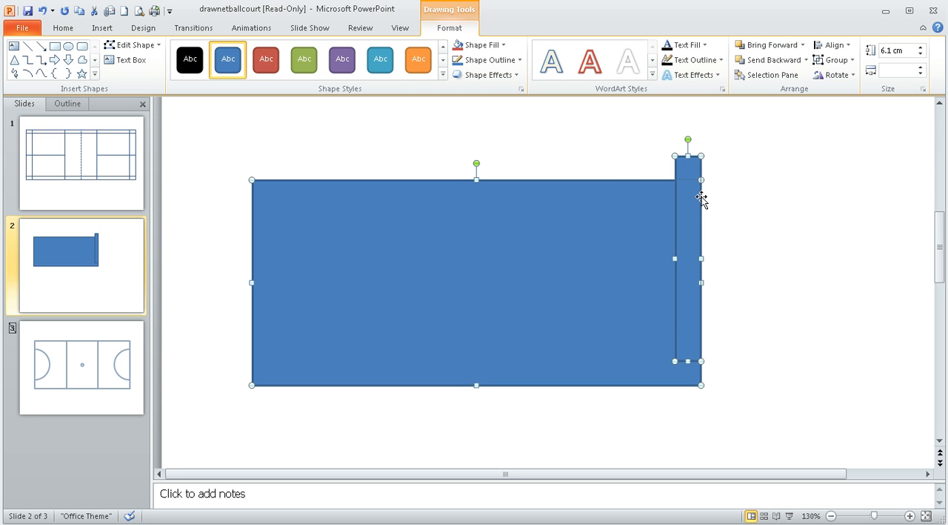
pyautogui.click(834, 45)
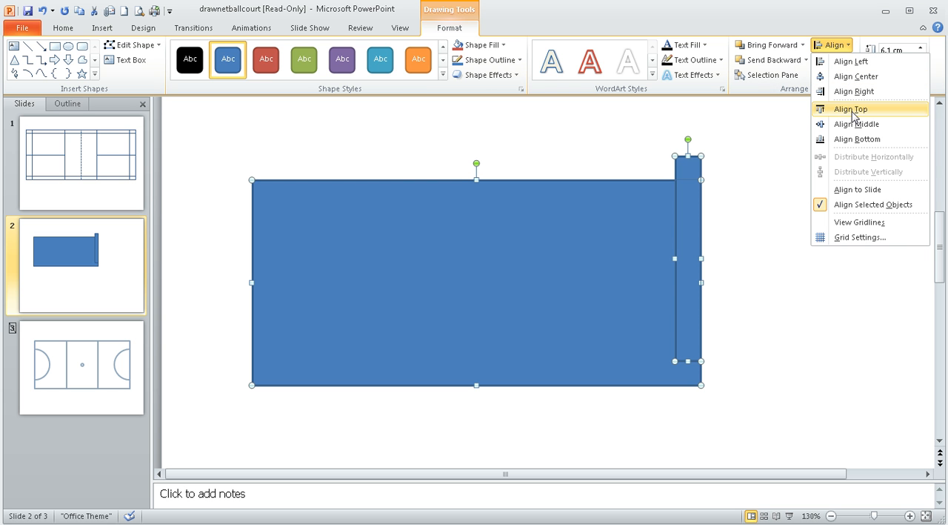
pyautogui.moveTo(852, 145)
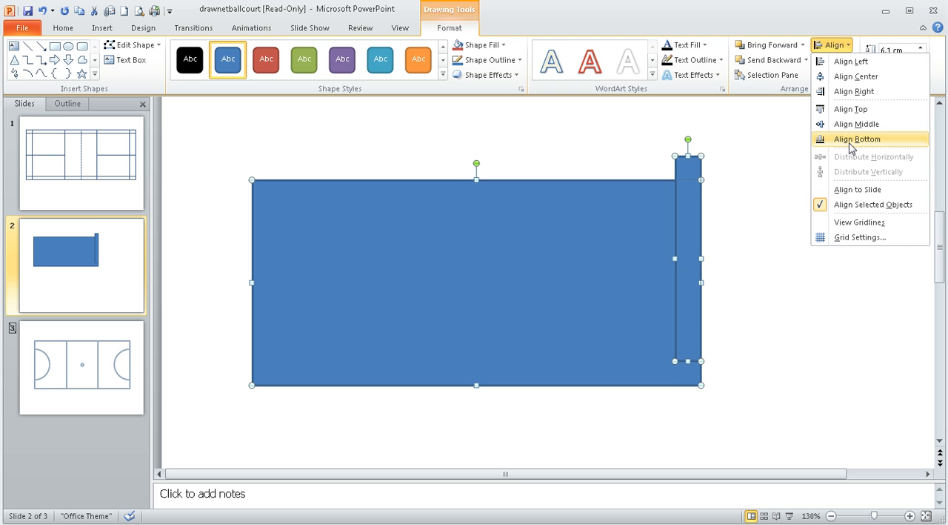
pyautogui.click(858, 139)
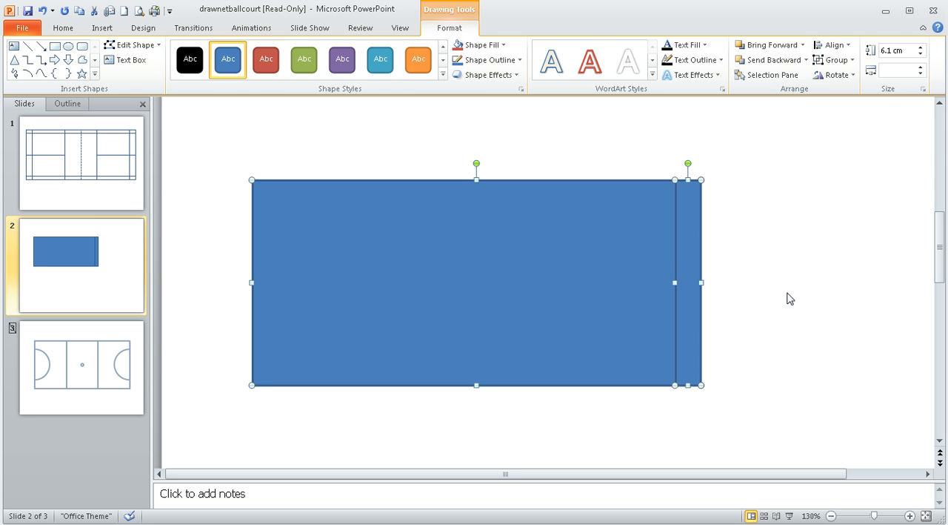
pyautogui.click(673, 389)
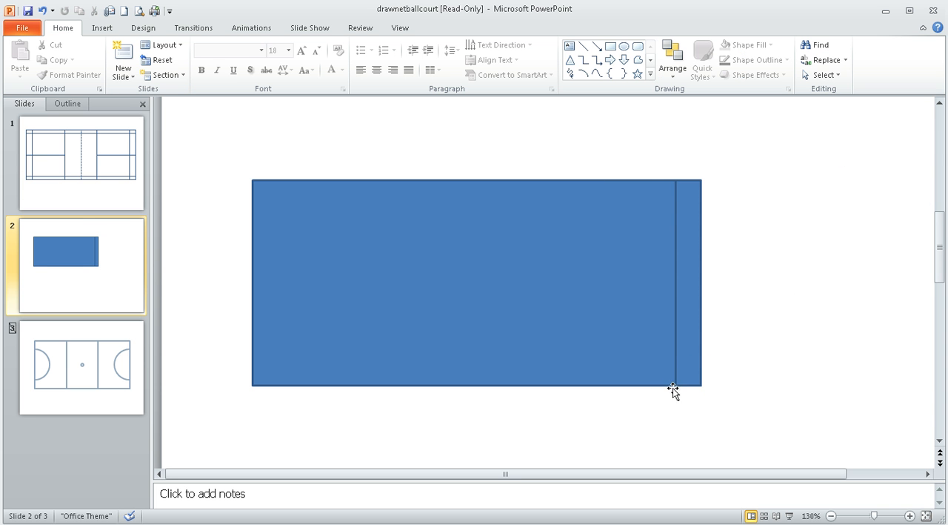
pyautogui.moveTo(692, 251)
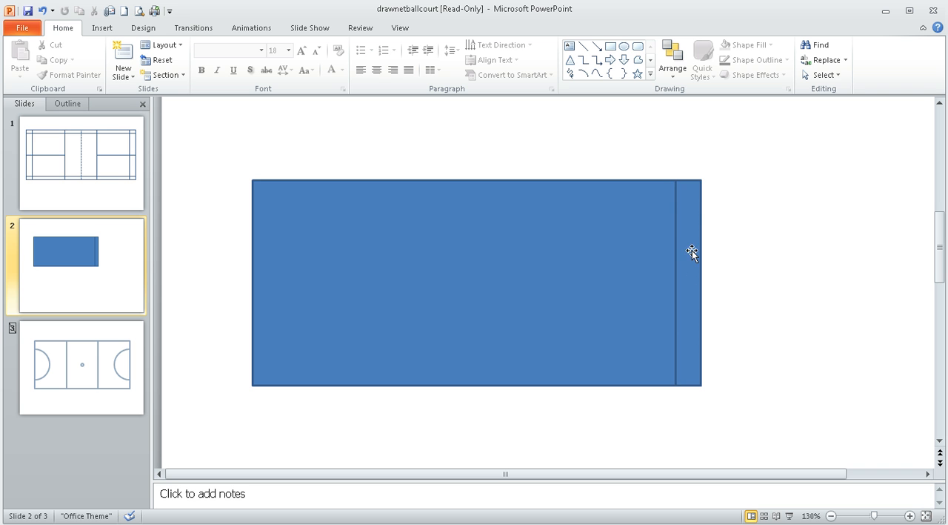
pyautogui.moveTo(701, 280)
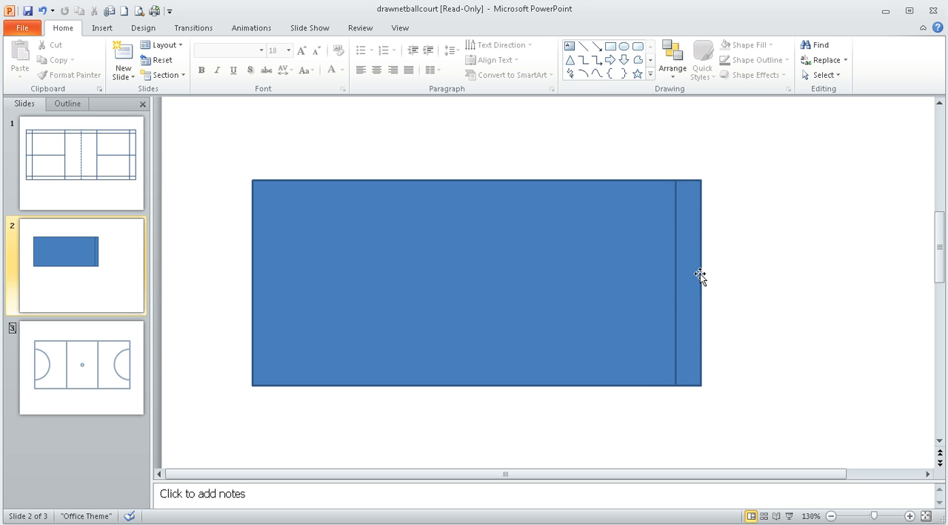
pyautogui.moveTo(690, 385)
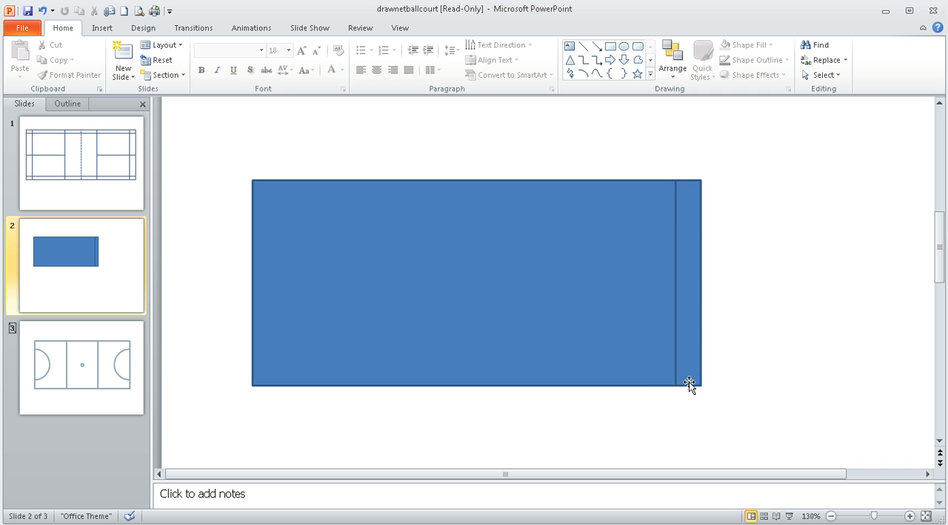
pyautogui.moveTo(718, 356)
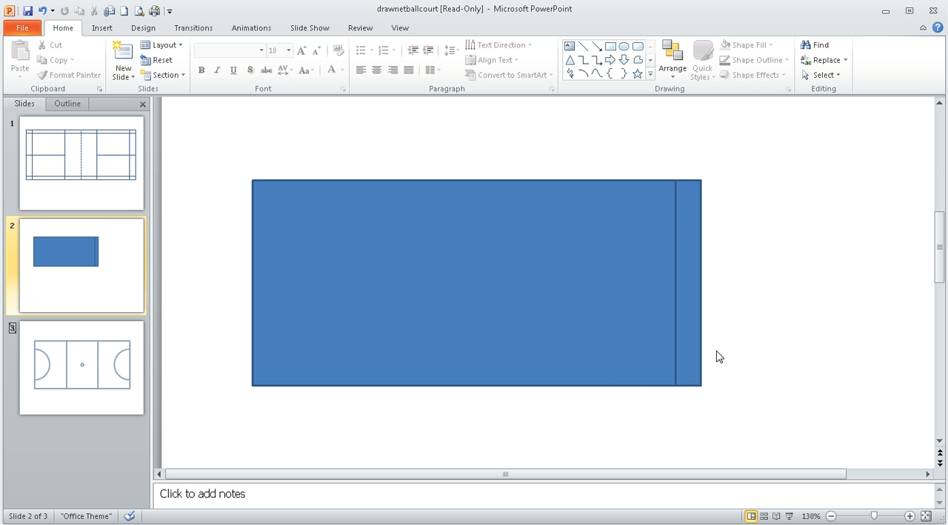
pyautogui.moveTo(682, 212)
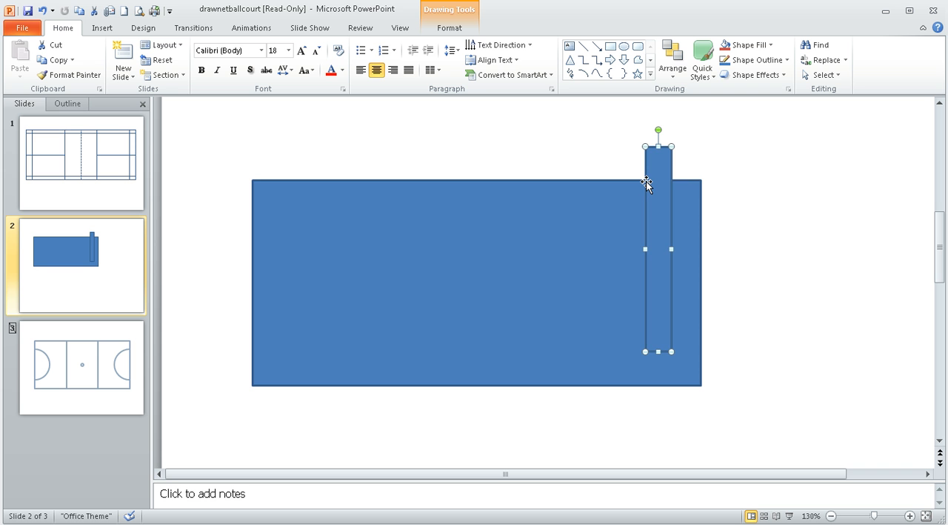
pyautogui.moveTo(665, 179)
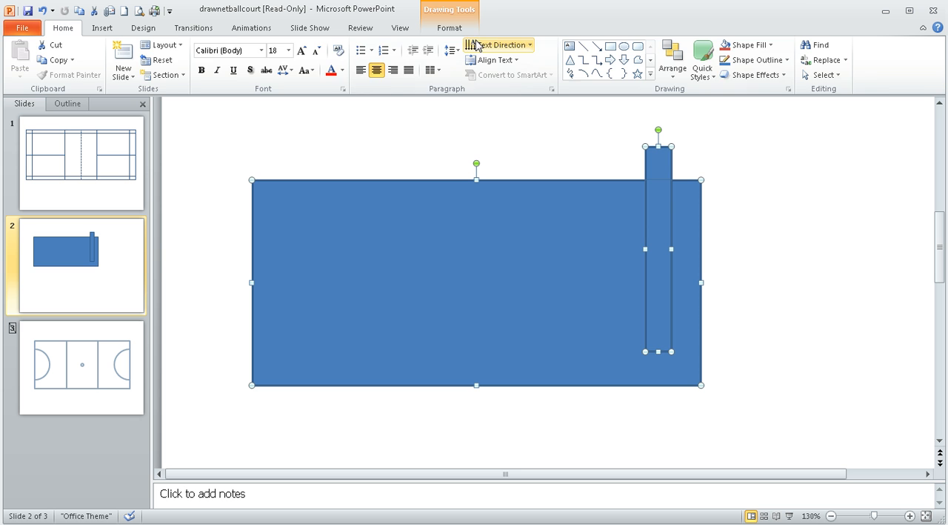
# - Re-align the strip to the court's right edge and centre it vertically
pyautogui.click(831, 45)
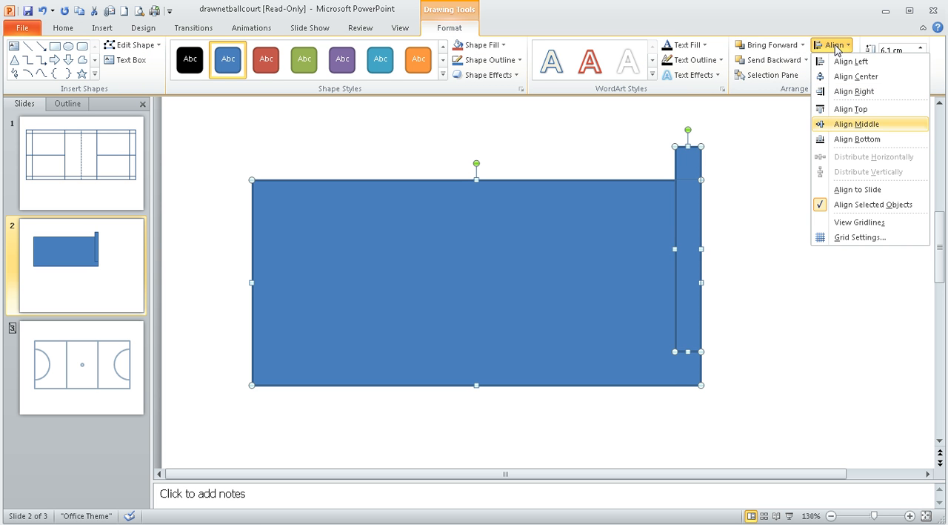
pyautogui.click(857, 124)
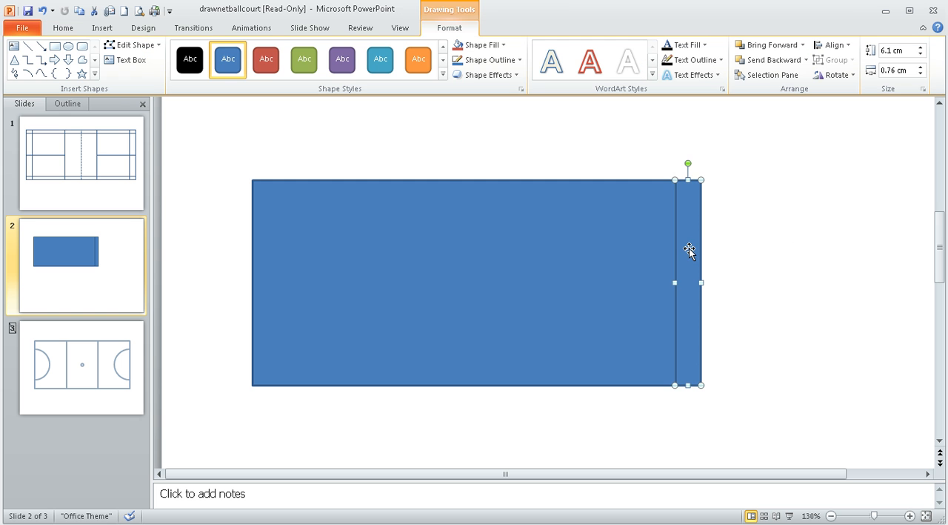
# - Duplicate the tramline strip, move the copy to the court's left end, and align it
pyautogui.moveTo(688, 282); pyautogui.dragTo(702, 296)
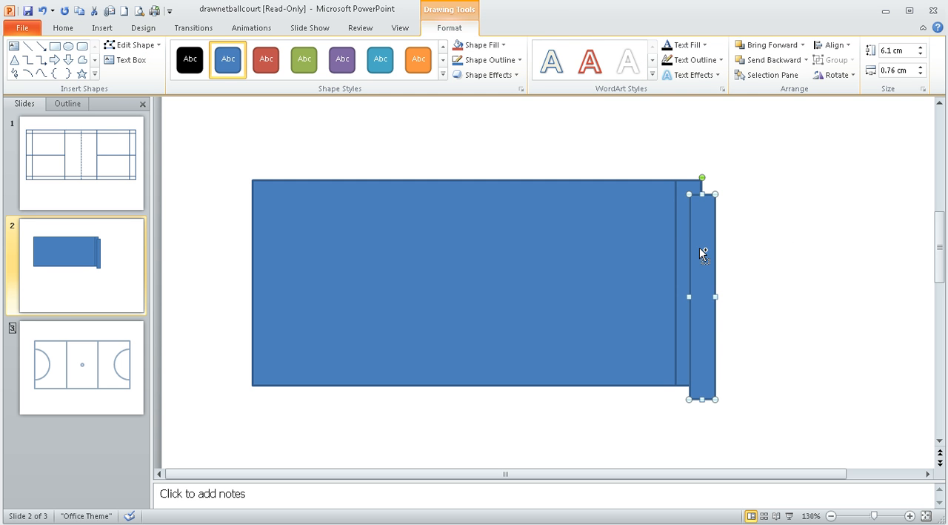
pyautogui.moveTo(709, 239)
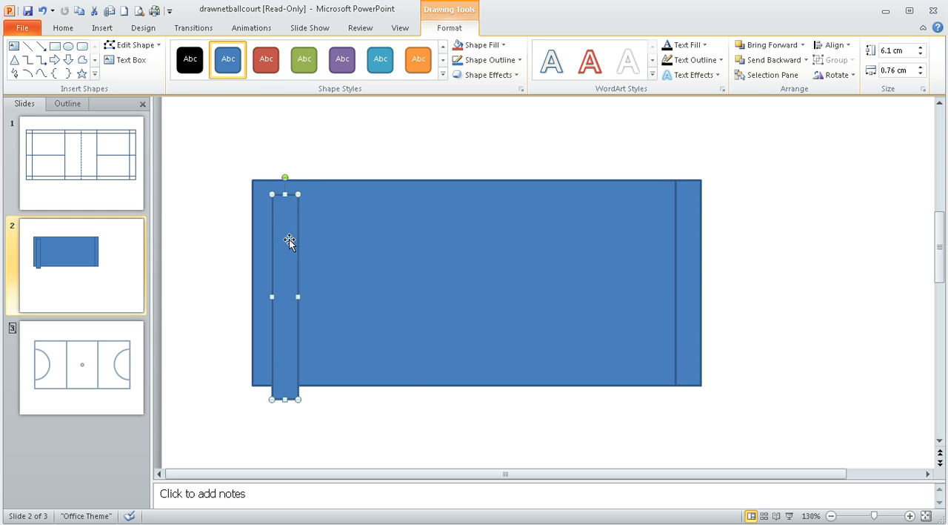
pyautogui.moveTo(289, 243); pyautogui.dragTo(300, 186)
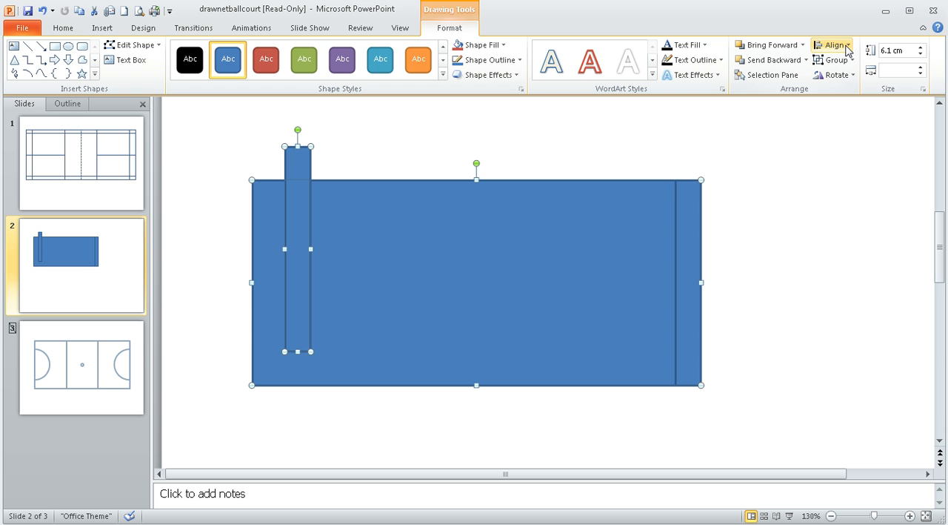
pyautogui.click(832, 44)
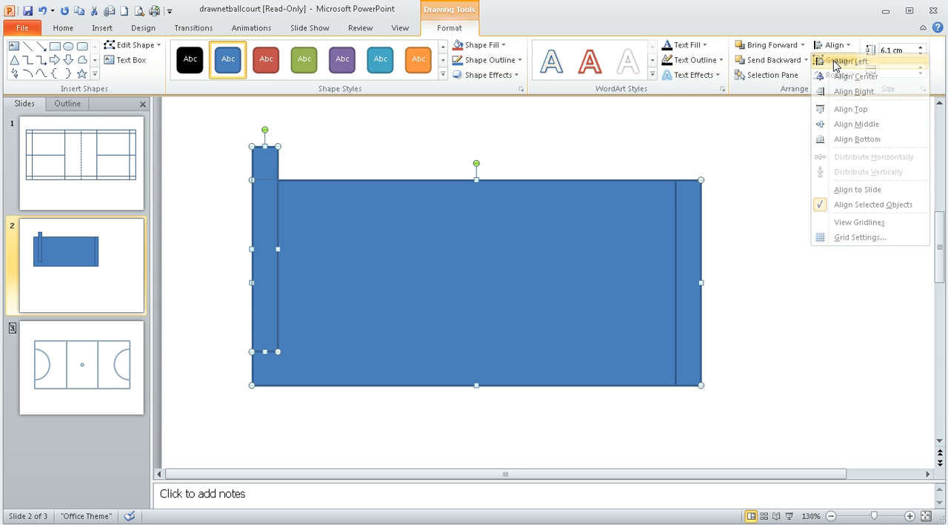
pyautogui.moveTo(857, 138)
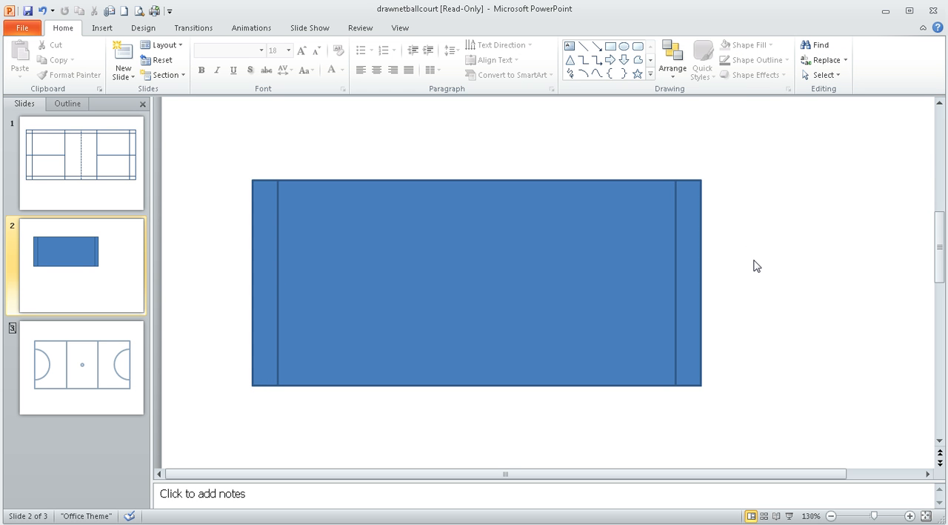
pyautogui.moveTo(769, 271)
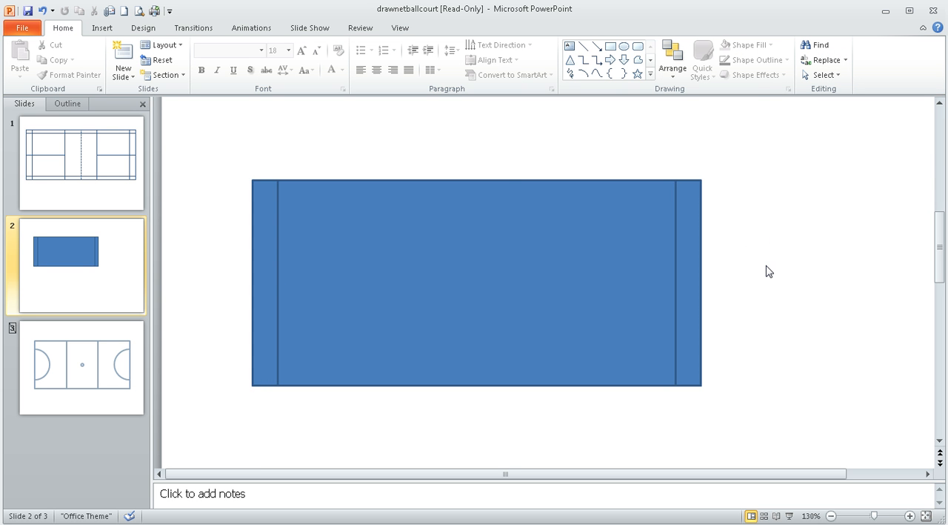
pyautogui.moveTo(402, 185)
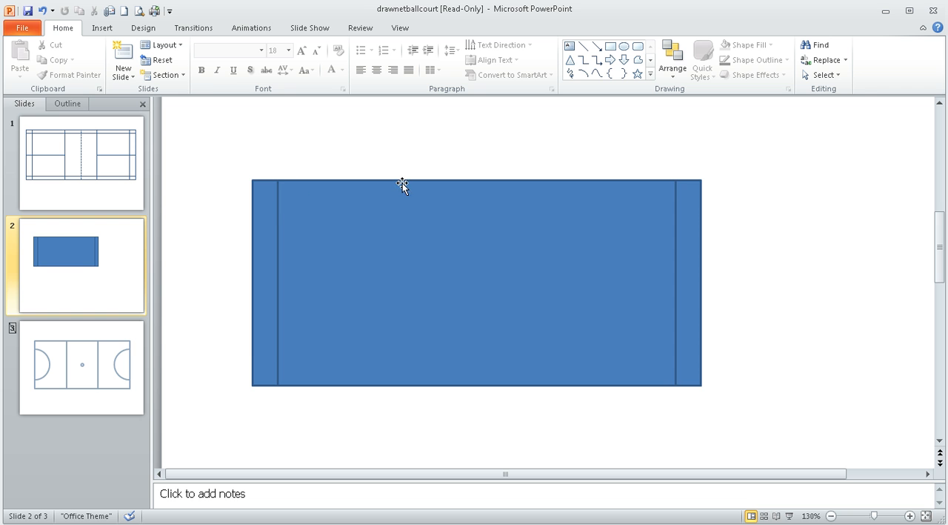
pyautogui.moveTo(411, 180)
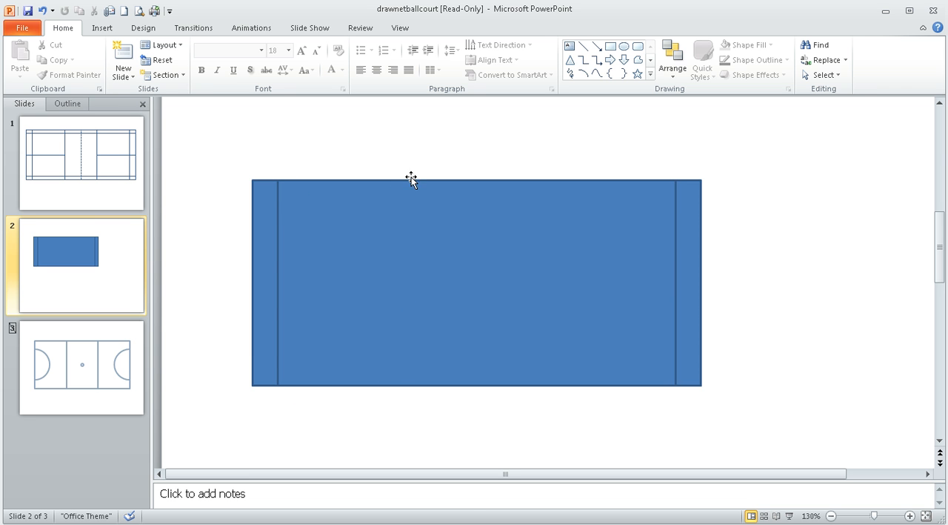
# - Draw a service box over the court's left half and size it to 6.1 × 3.96 cm
pyautogui.click(610, 46)
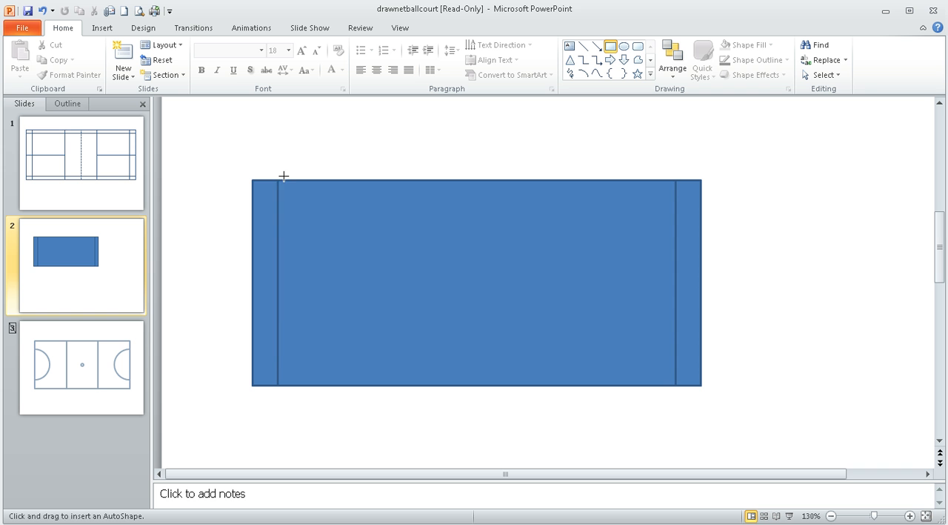
pyautogui.moveTo(284, 160); pyautogui.dragTo(407, 368)
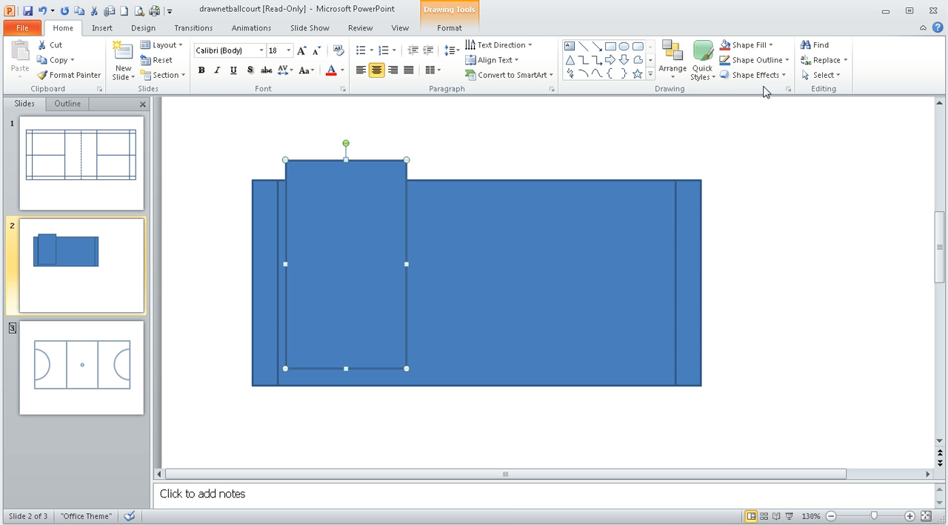
pyautogui.click(449, 28)
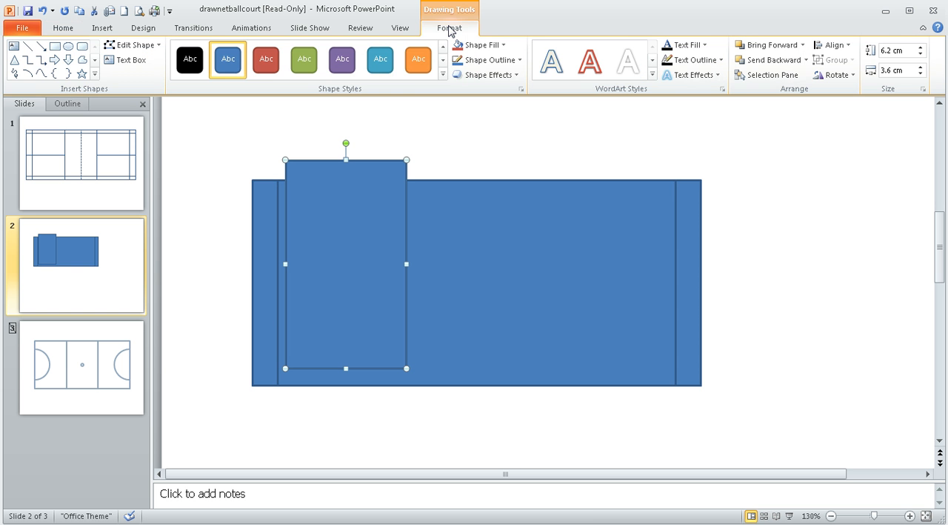
pyautogui.tripleClick(896, 50)
pyautogui.write('6.1')
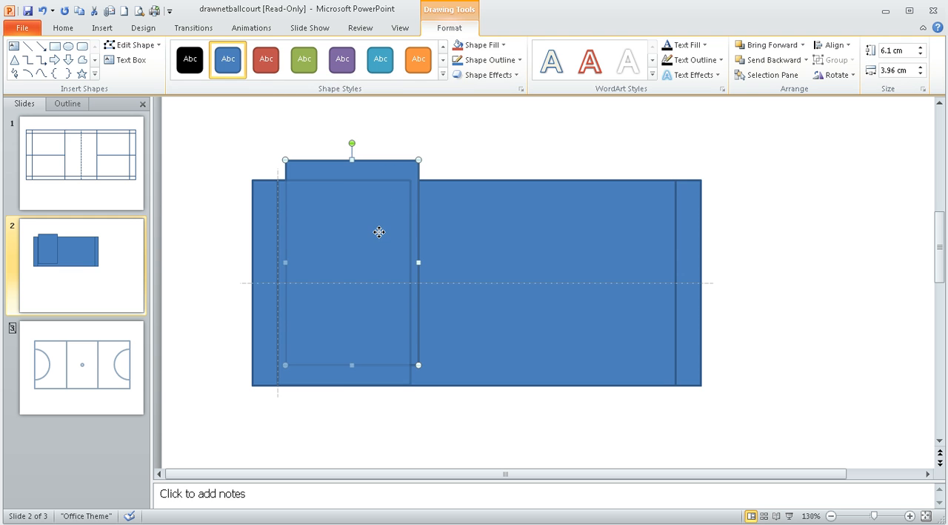
# - Select the service box together with the court rectangle and align them
pyautogui.click(429, 432)
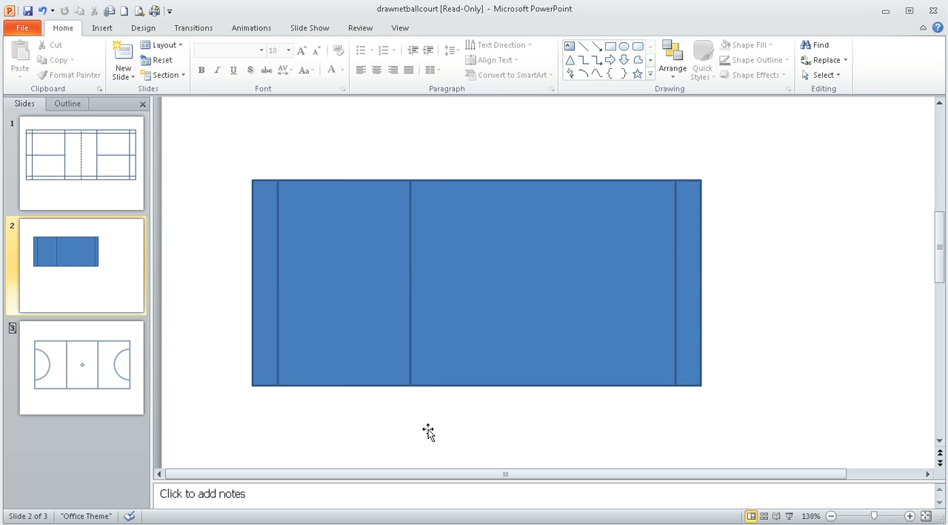
pyautogui.click(341, 282)
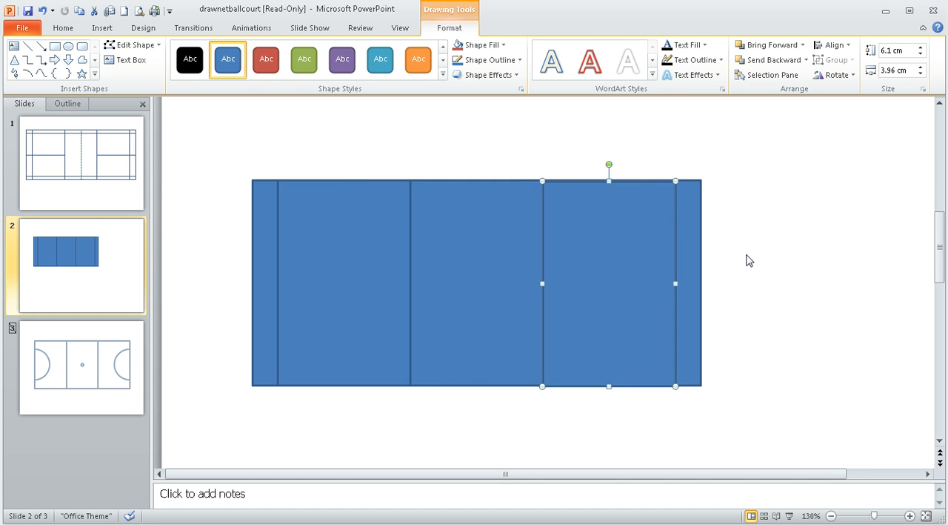
pyautogui.moveTo(555, 226)
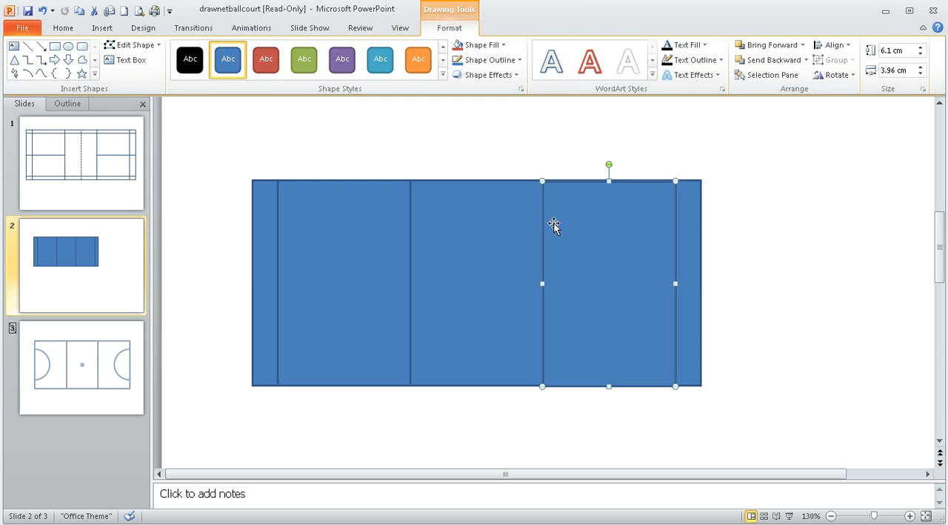
pyautogui.click(494, 198)
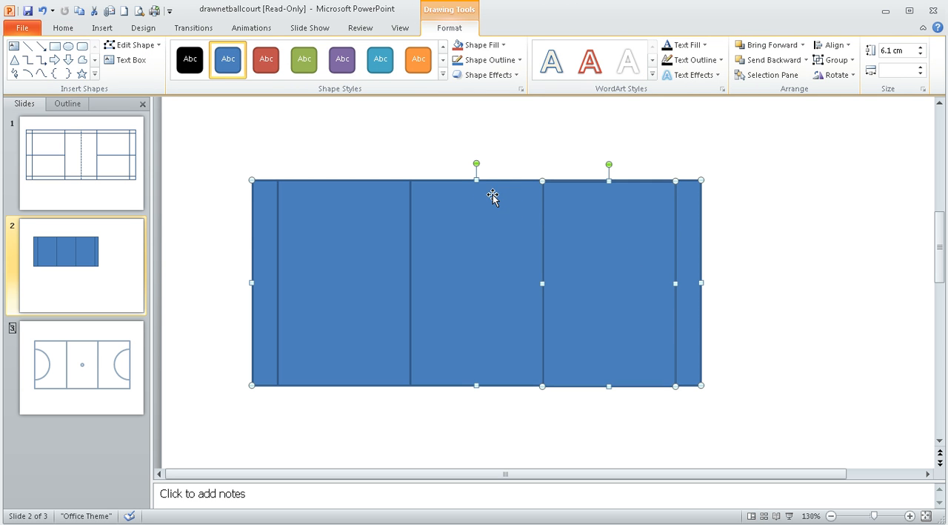
pyautogui.click(836, 45)
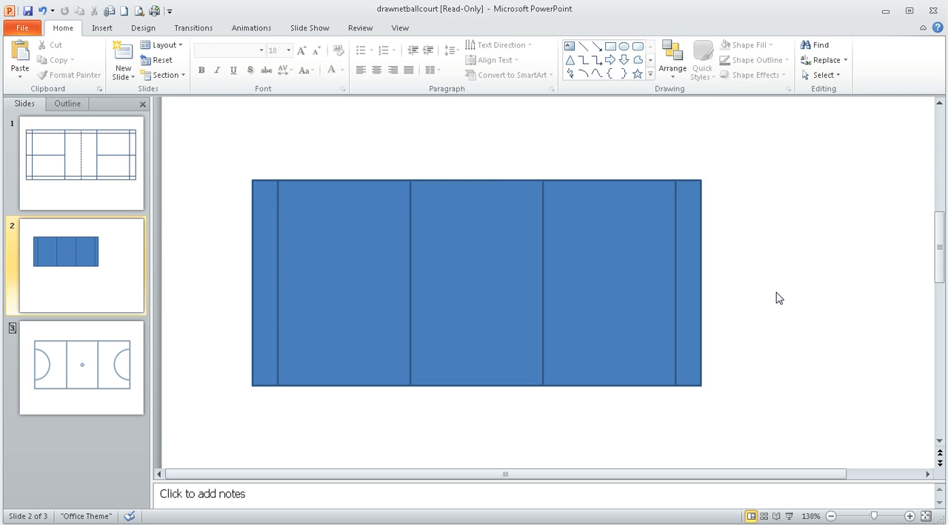
pyautogui.moveTo(413, 414)
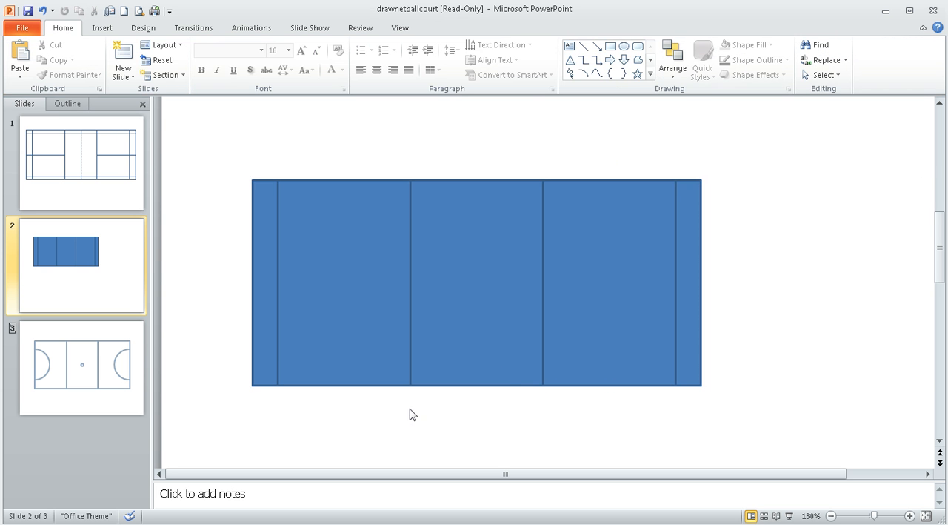